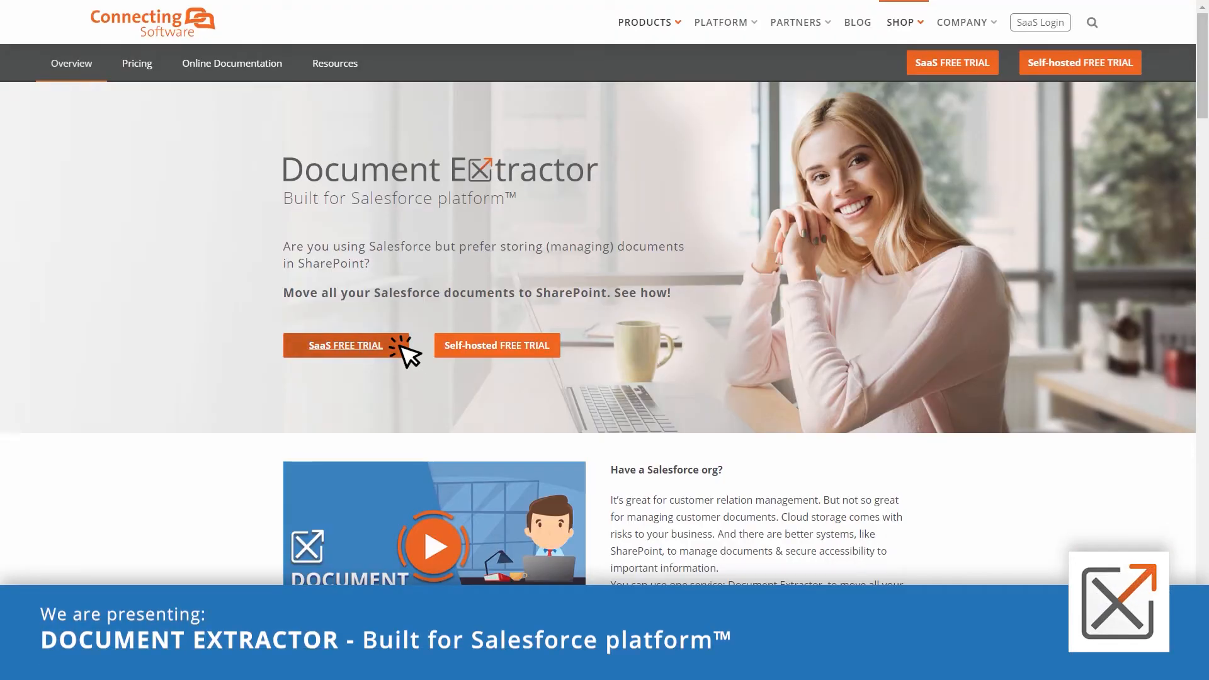
- Order the free 15-day Document Extractor SaaS trial at $0.00 from the Connecting Software site
click(346, 345)
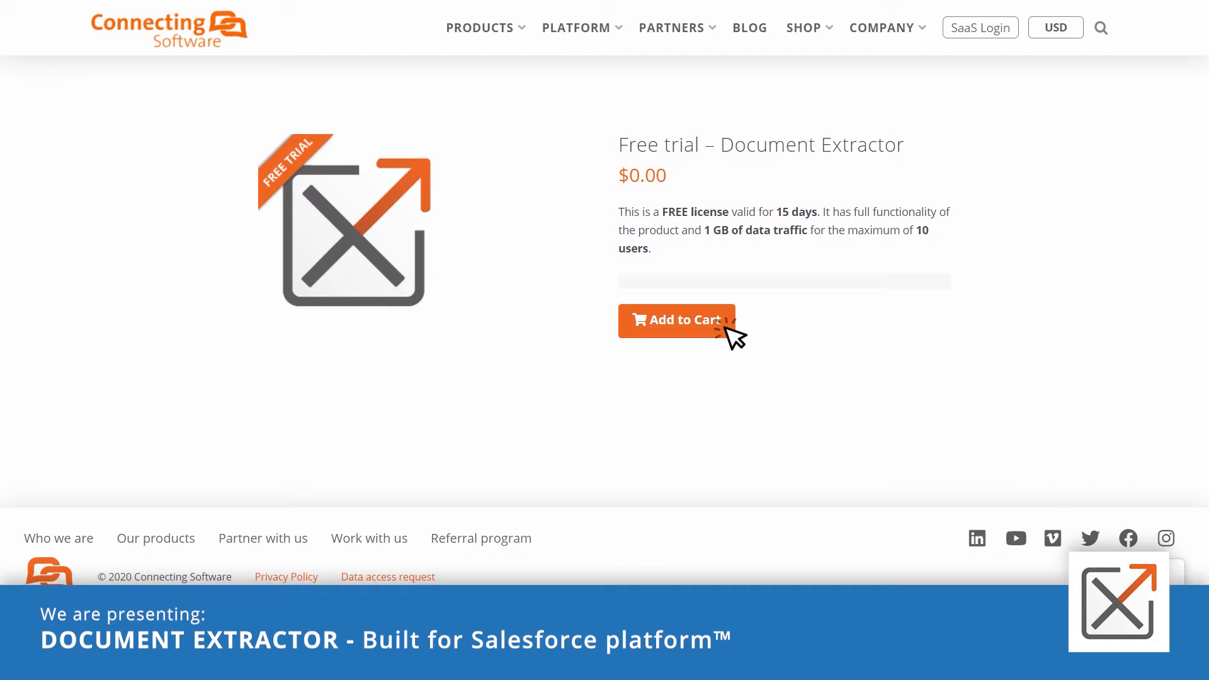
click(676, 319)
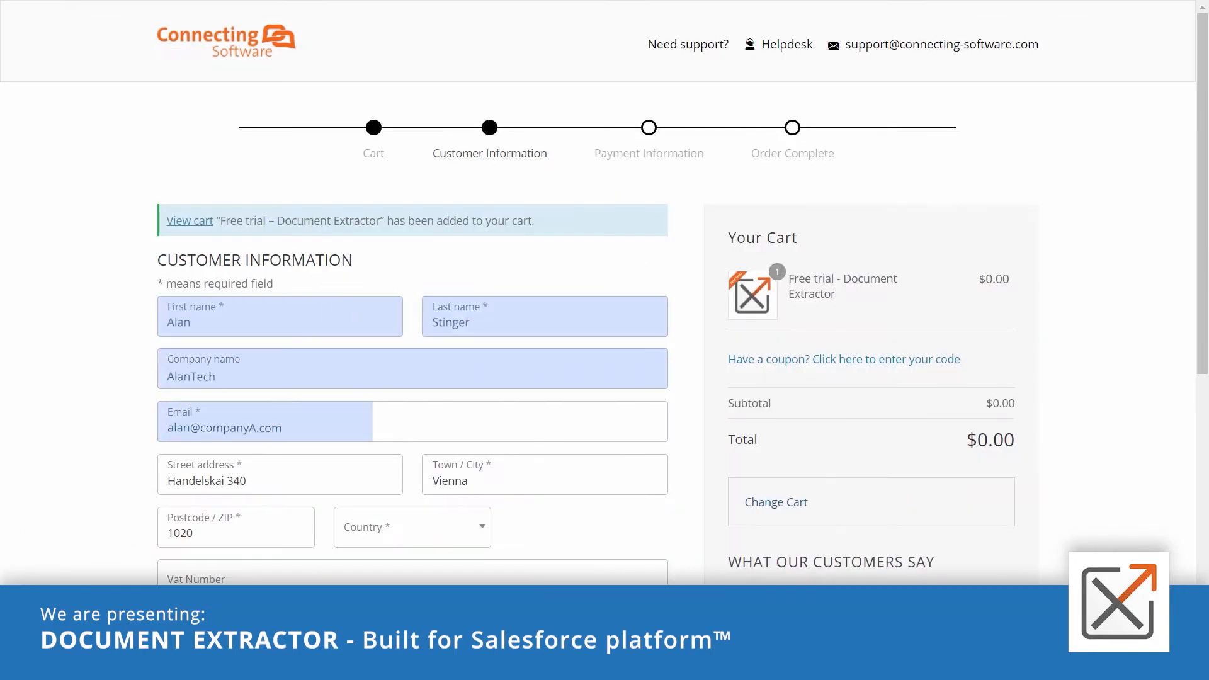
click(411, 527)
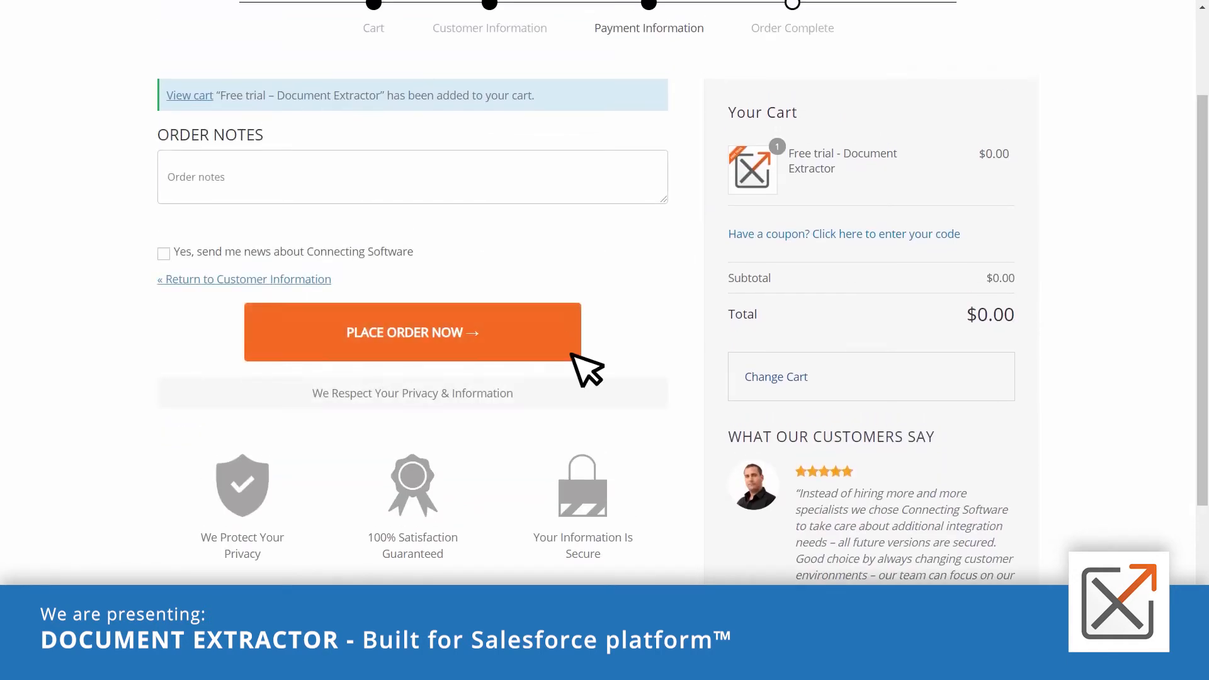
click(411, 333)
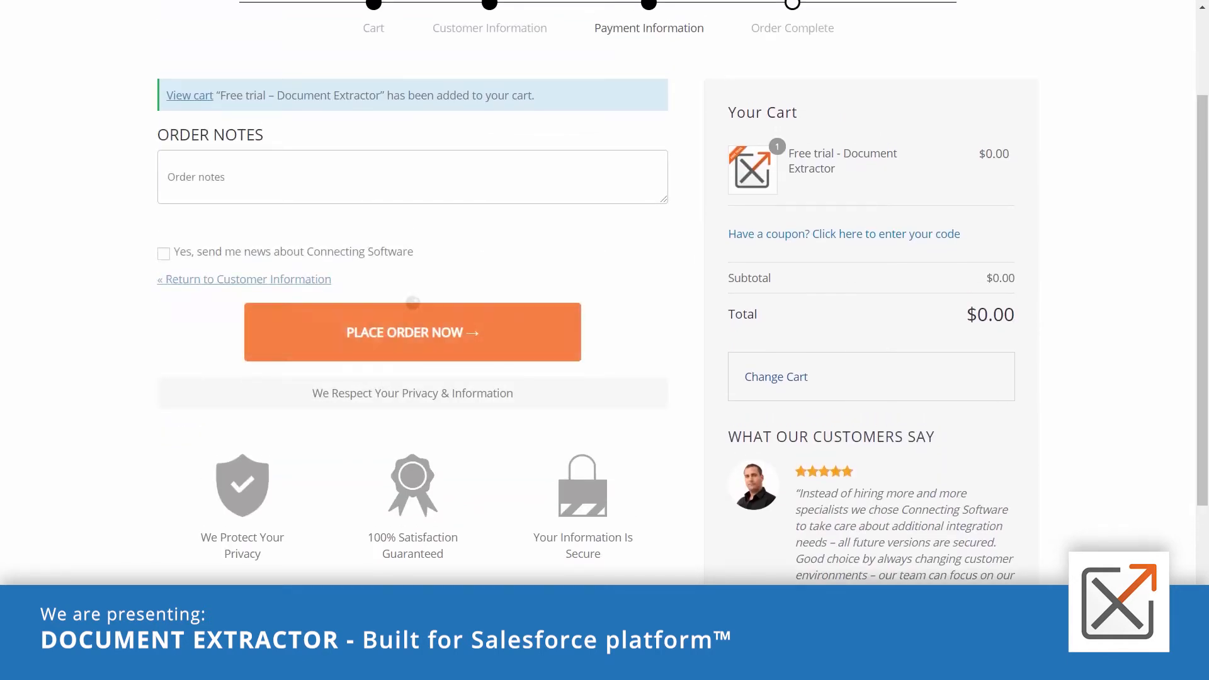
click(412, 332)
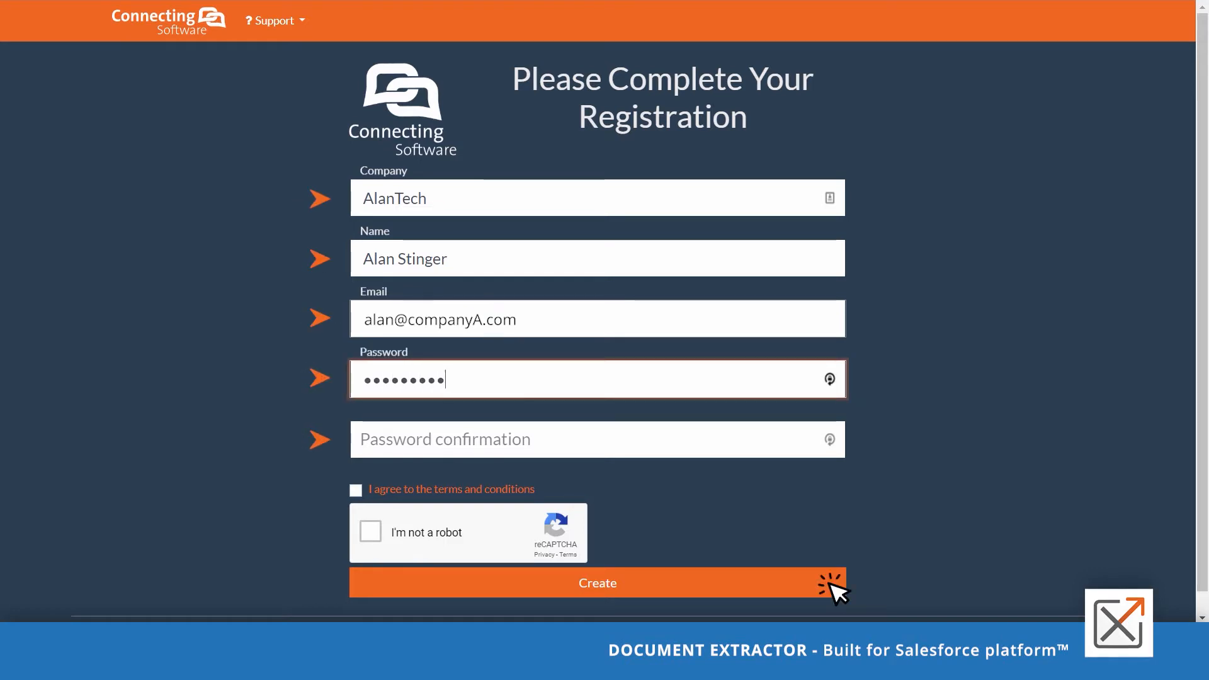
- Create the account and start a configuration named Sandbox, moving on to Salesforce settings
click(597, 582)
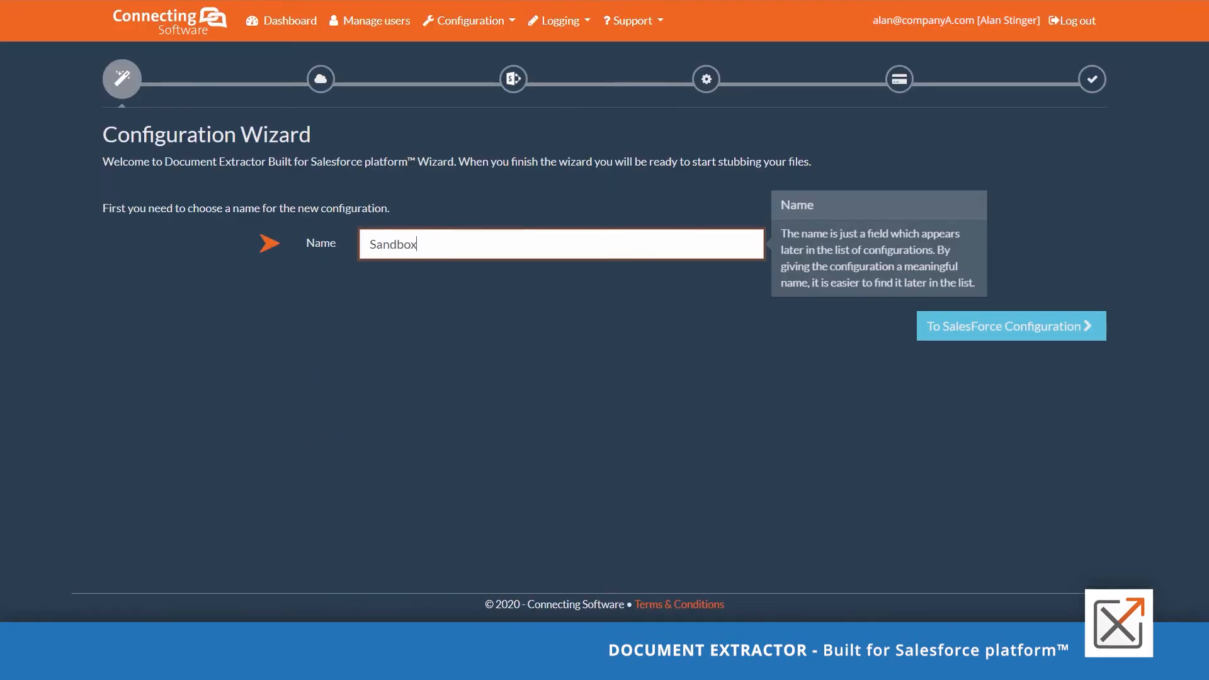
click(1009, 326)
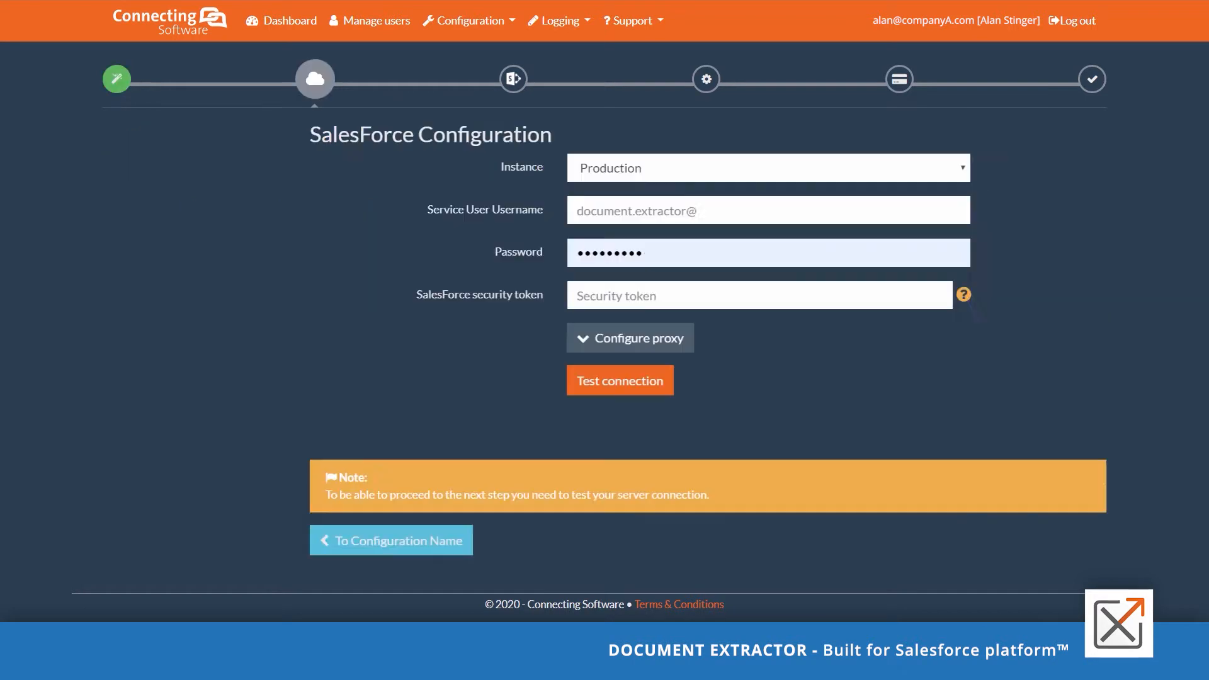
- Connect Salesforce via the Test/Sandbox instance with service credentials and token, then test the connection
click(619, 380)
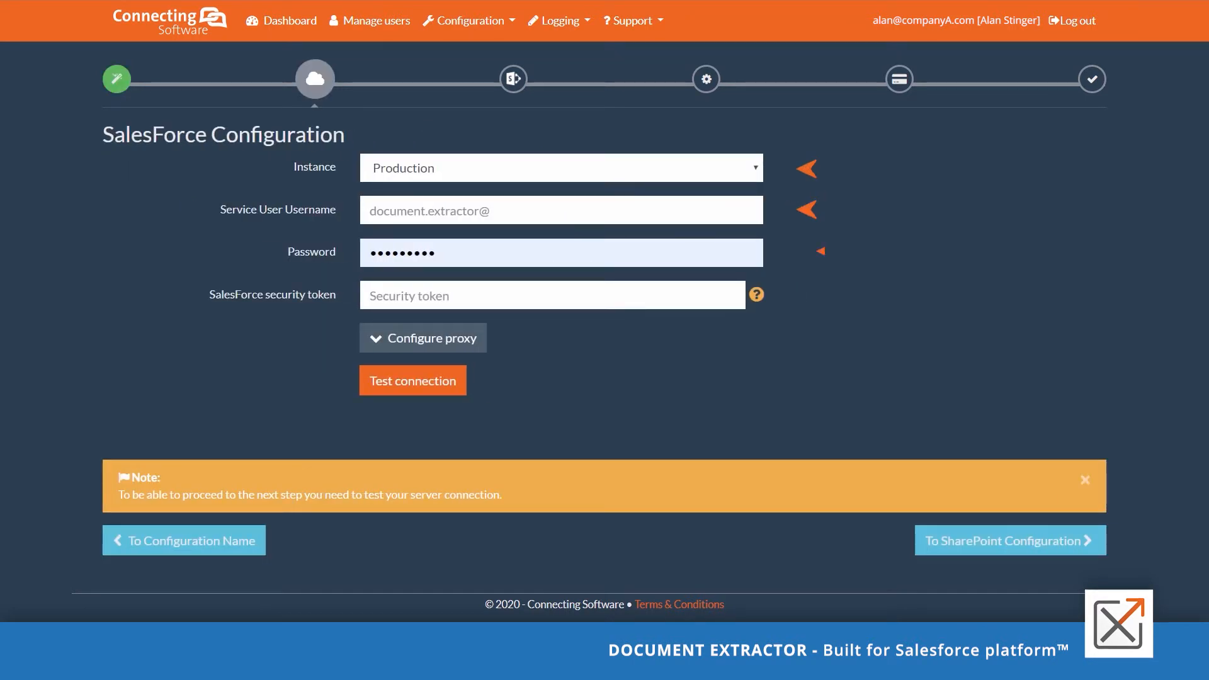
click(561, 168)
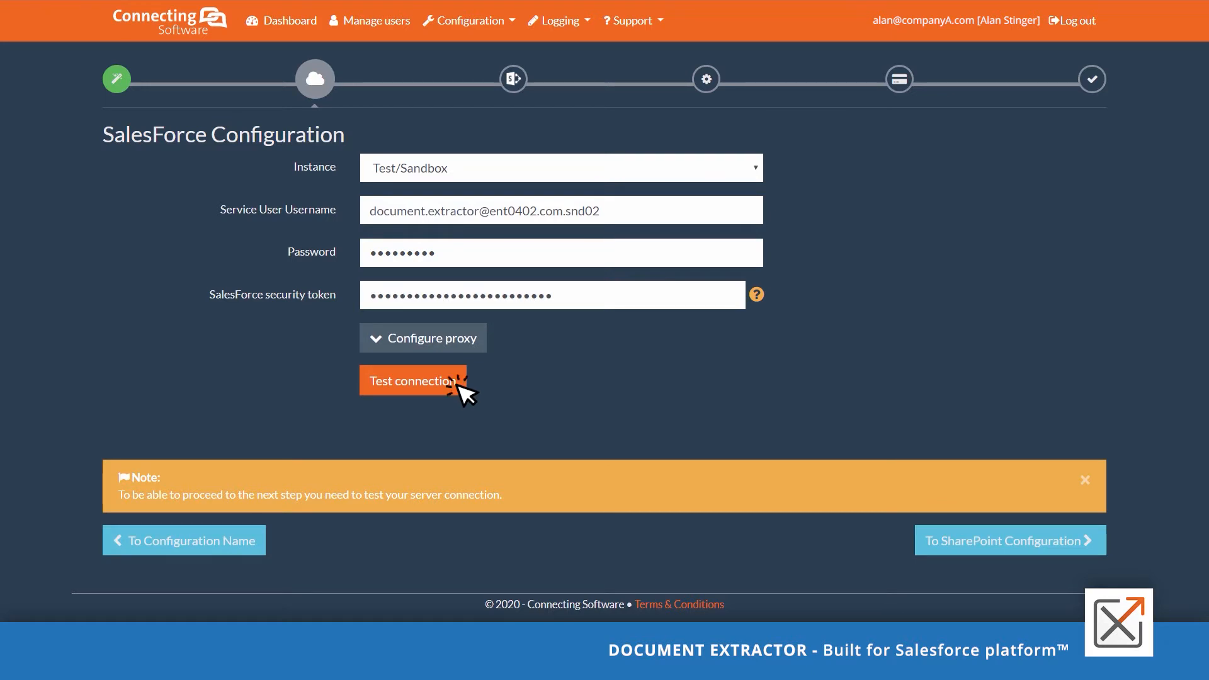
click(413, 381)
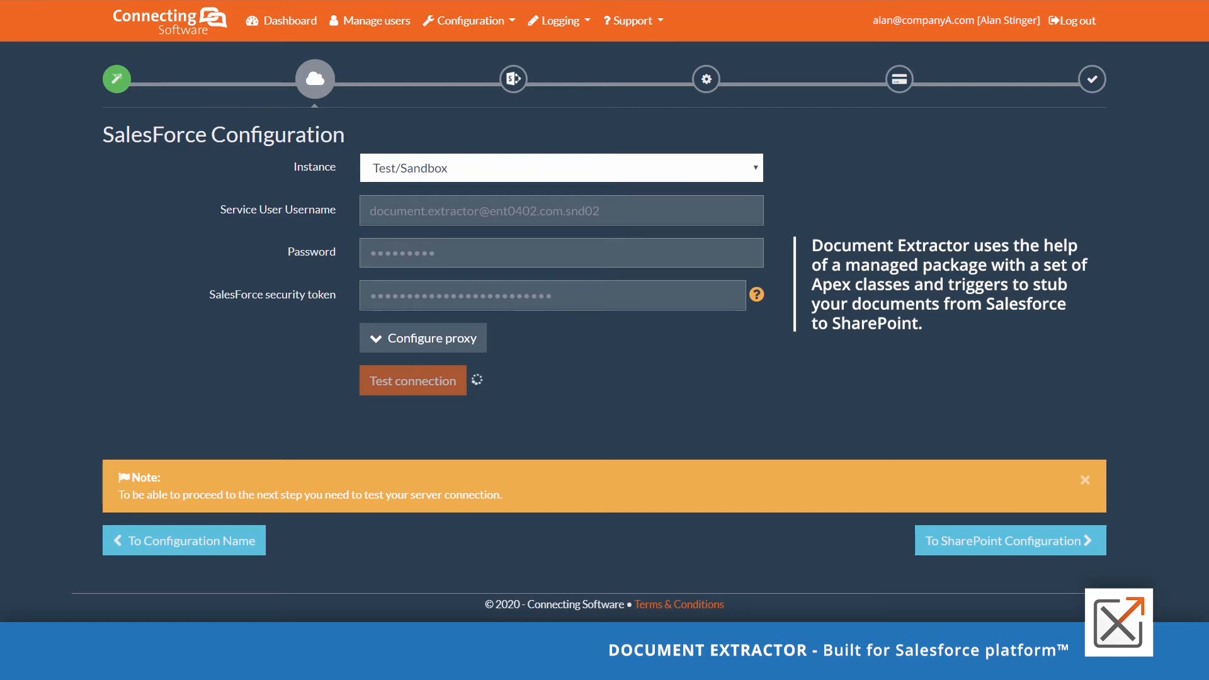
click(412, 380)
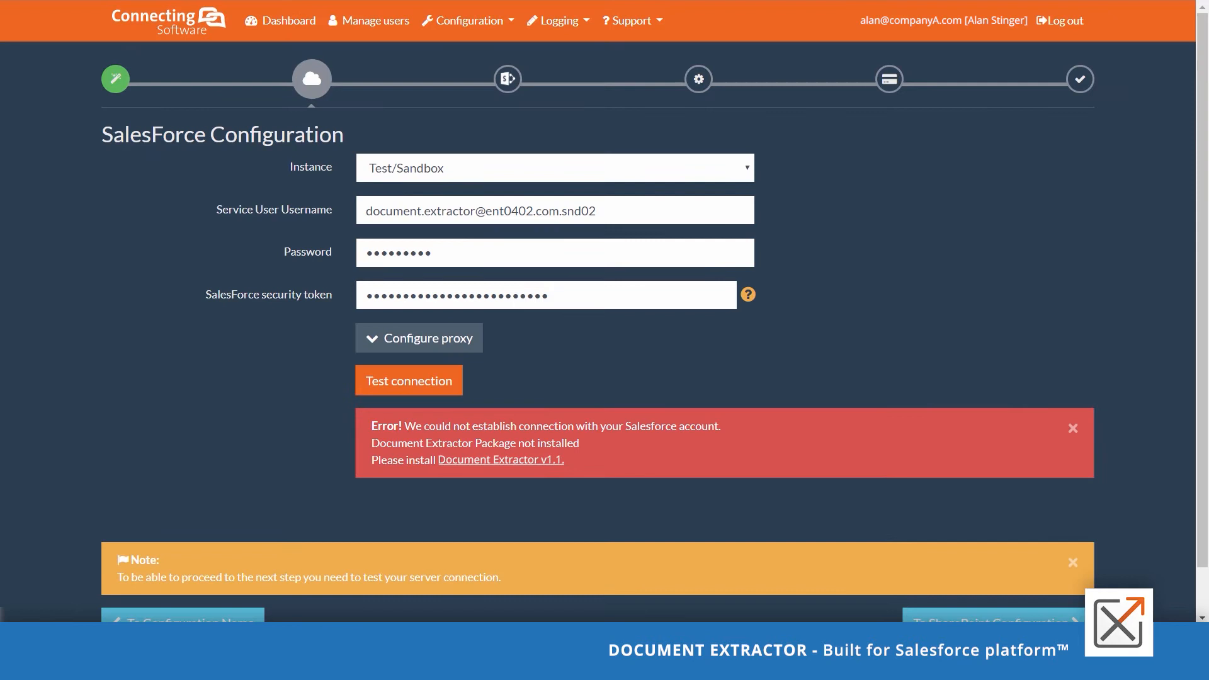
- Install the DocumentExtractor 1.1 package in Salesforce for all users, granting third-party access
click(500, 459)
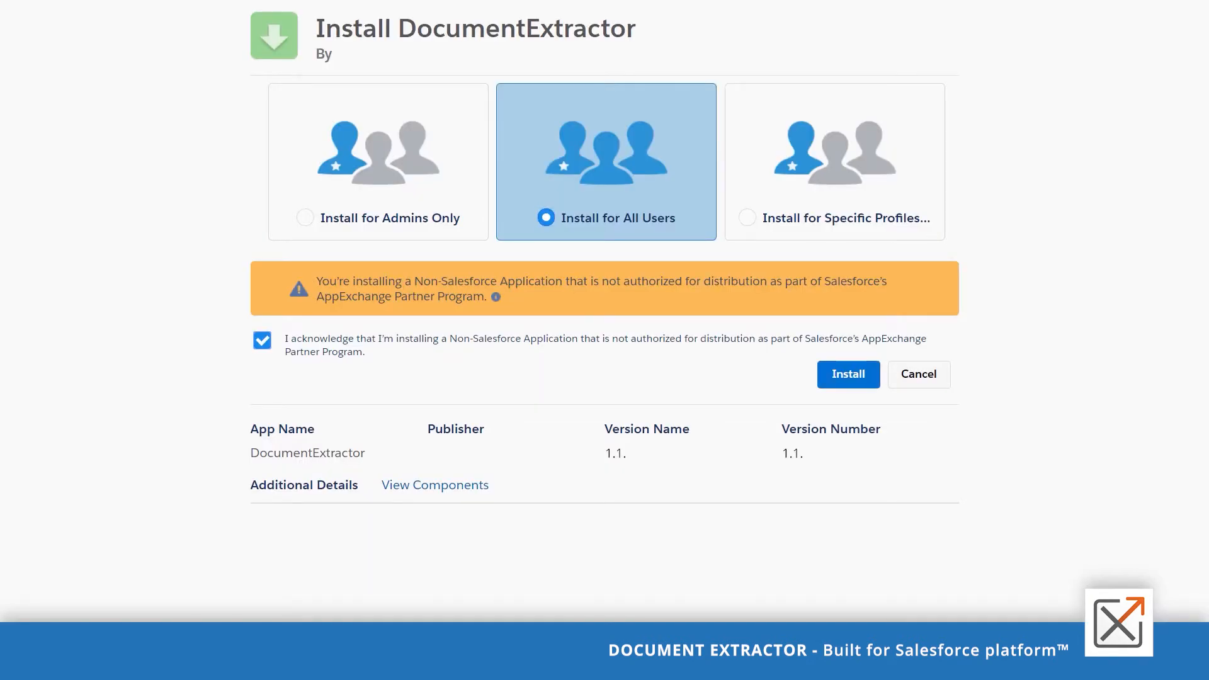
click(847, 374)
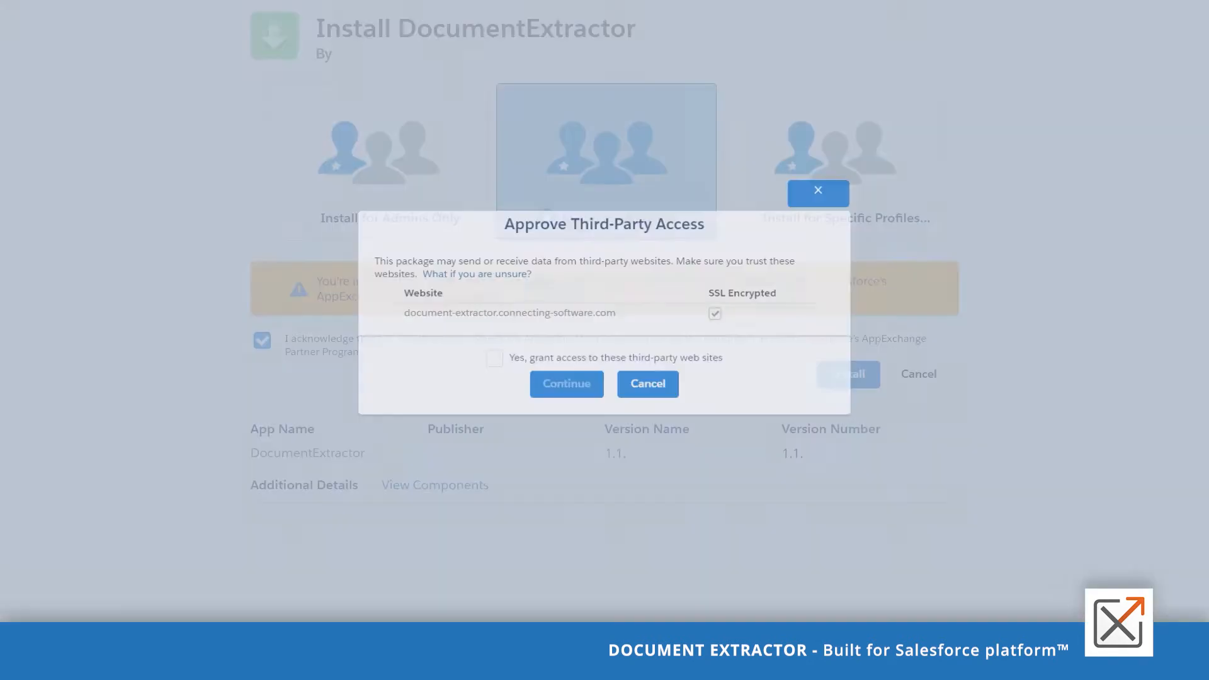
click(566, 384)
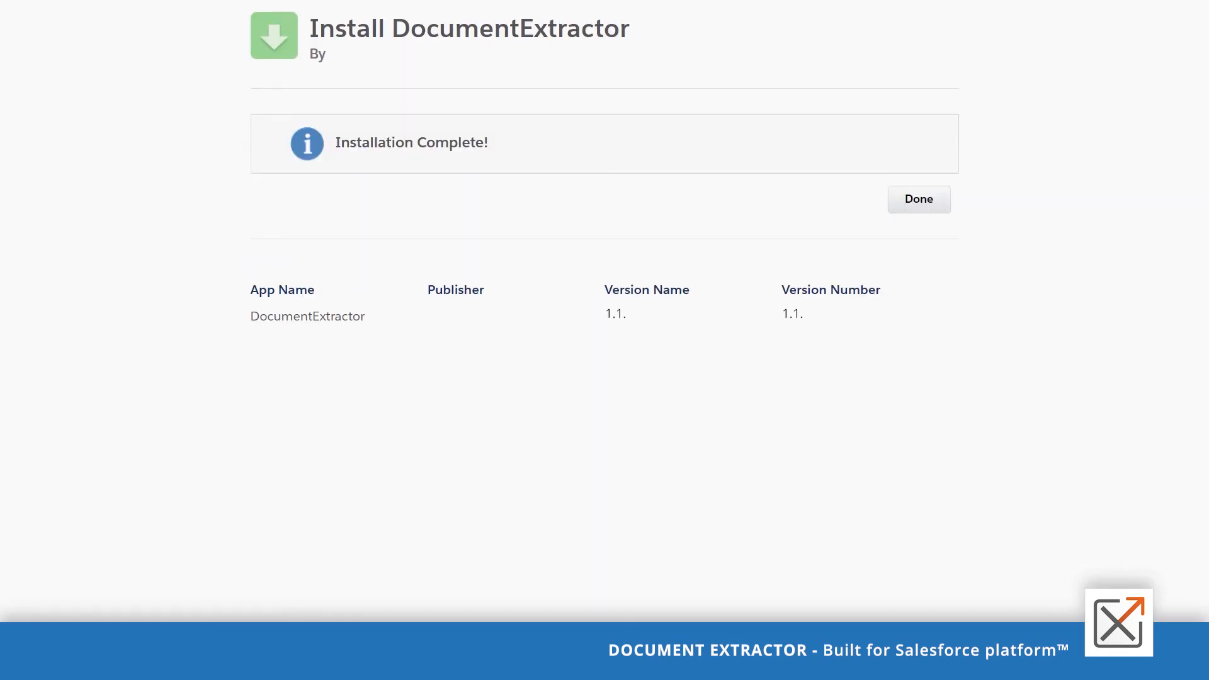
click(917, 199)
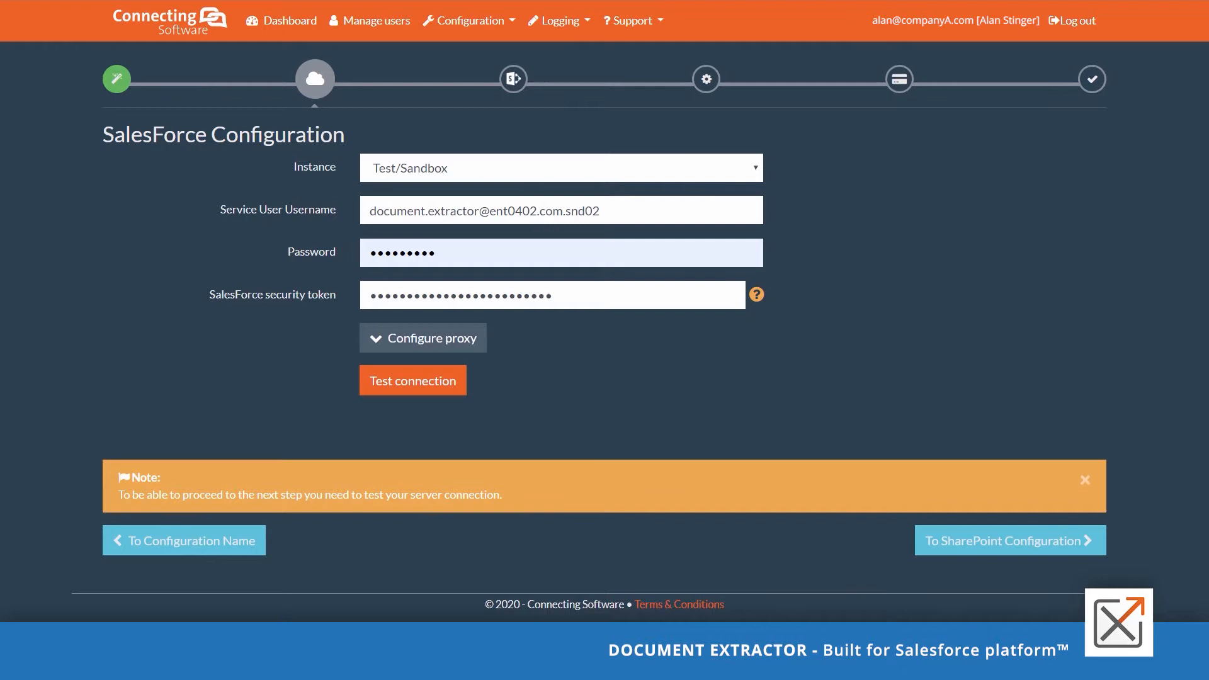
- Retest the Salesforce connection until it reports Success! and advance to SharePoint configuration
click(413, 380)
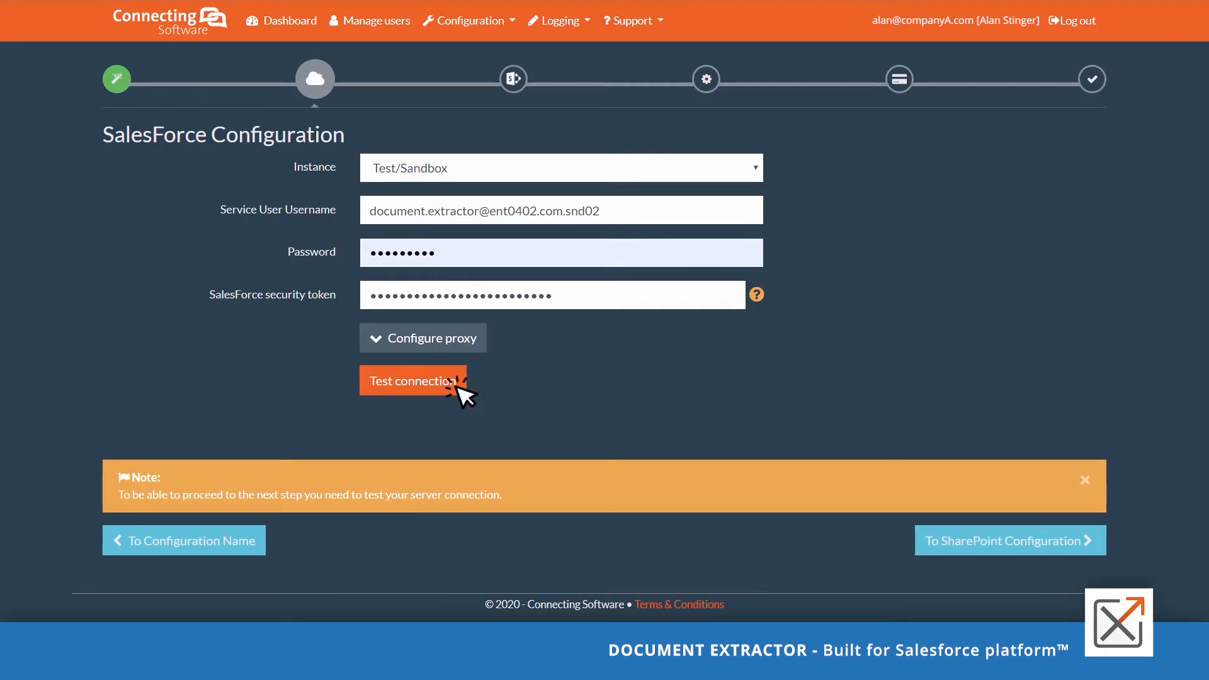
click(412, 381)
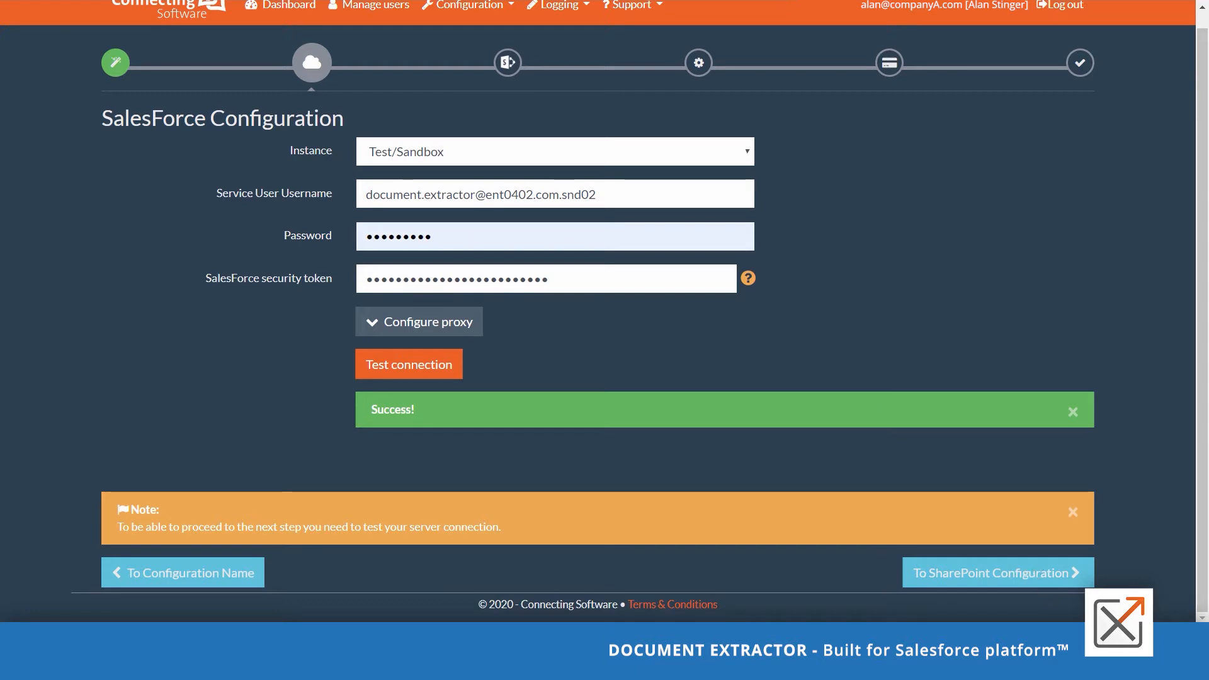
click(995, 572)
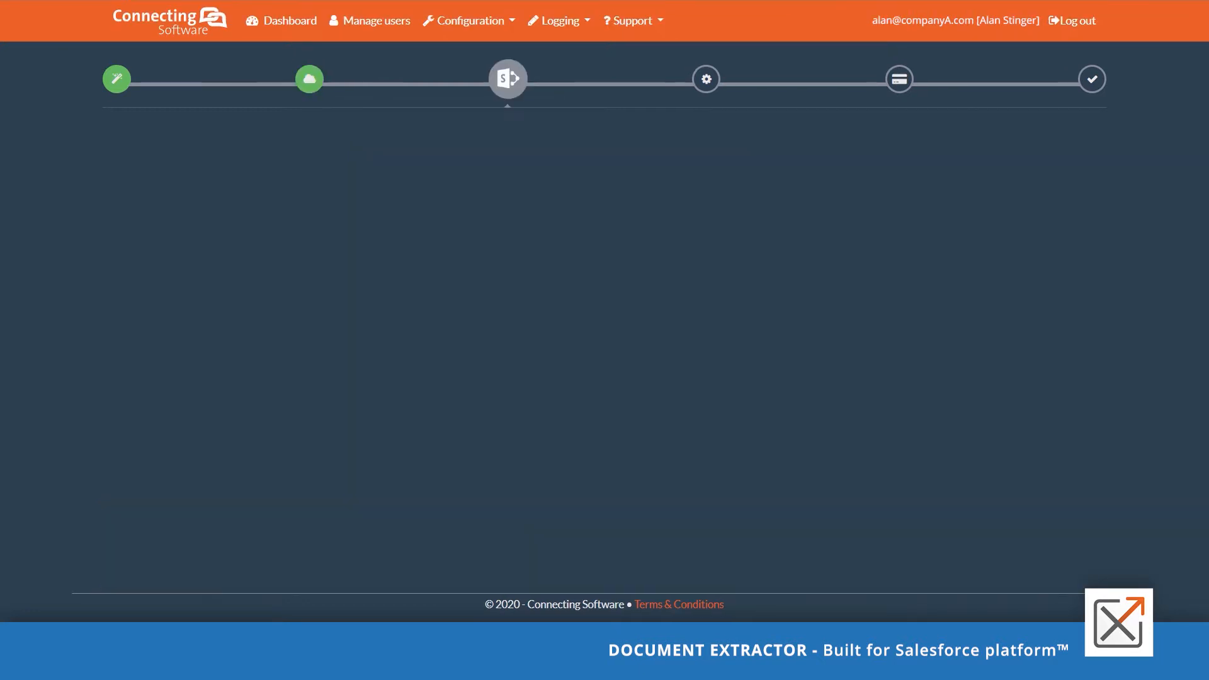
- Configure the SharePoint Demo site connection with the Documents library and test it successfully
click(506, 78)
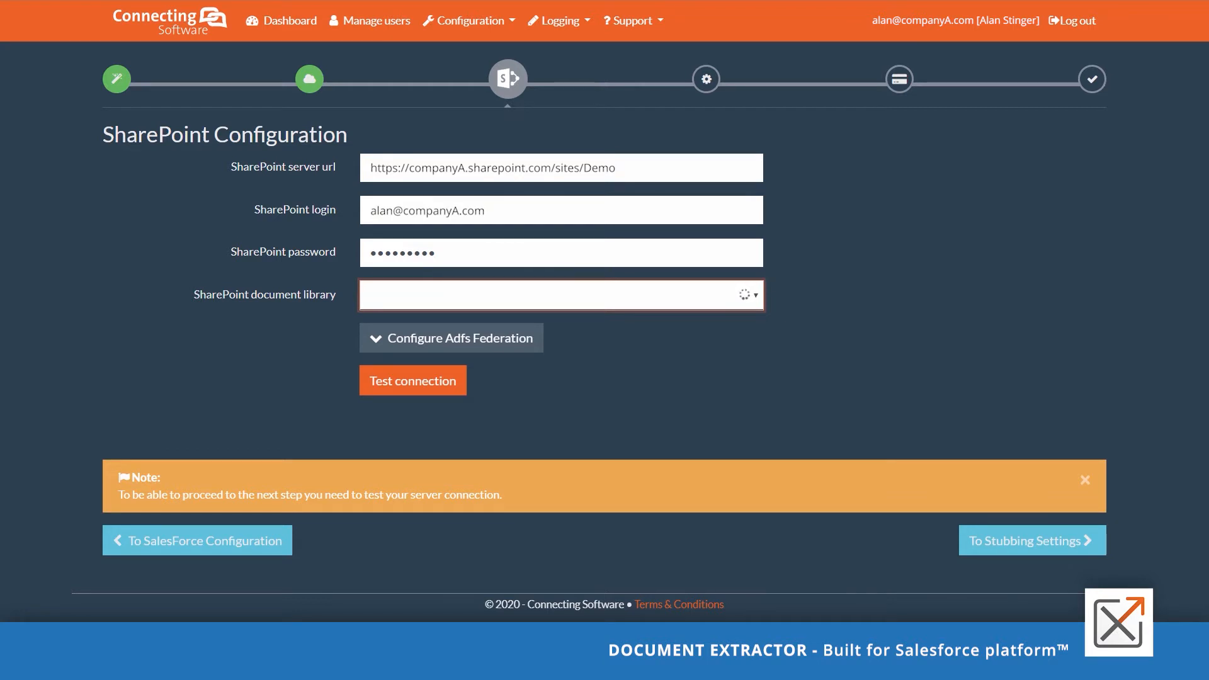
click(560, 294)
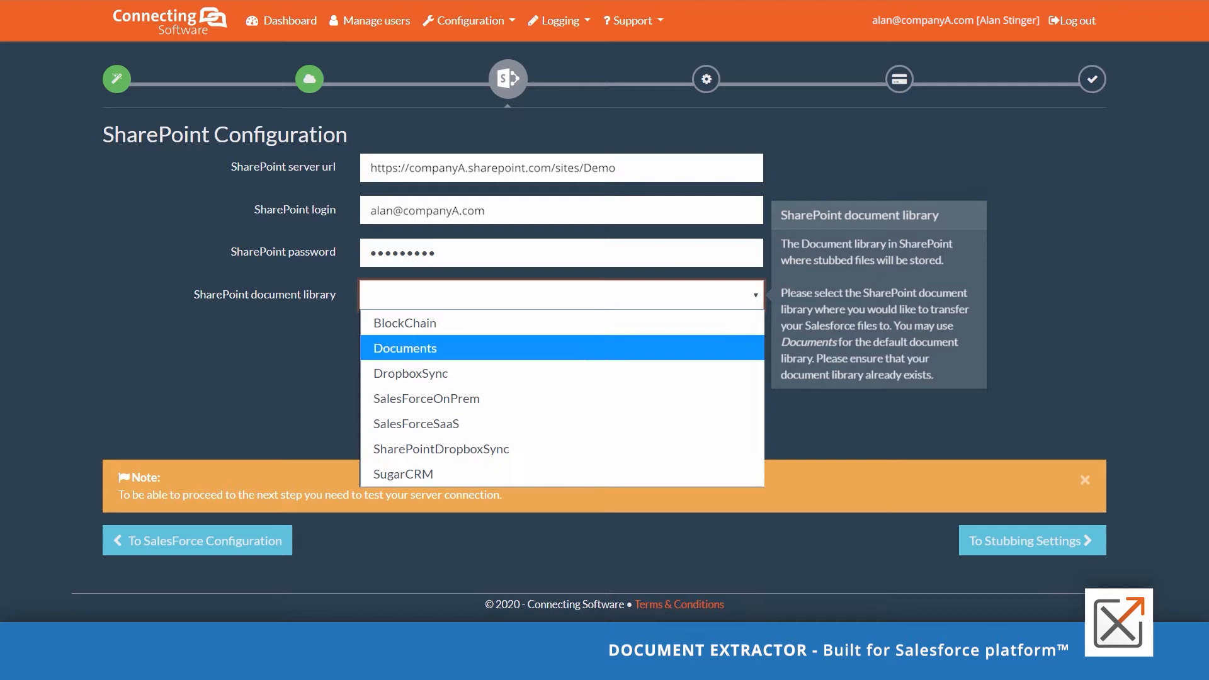
click(405, 347)
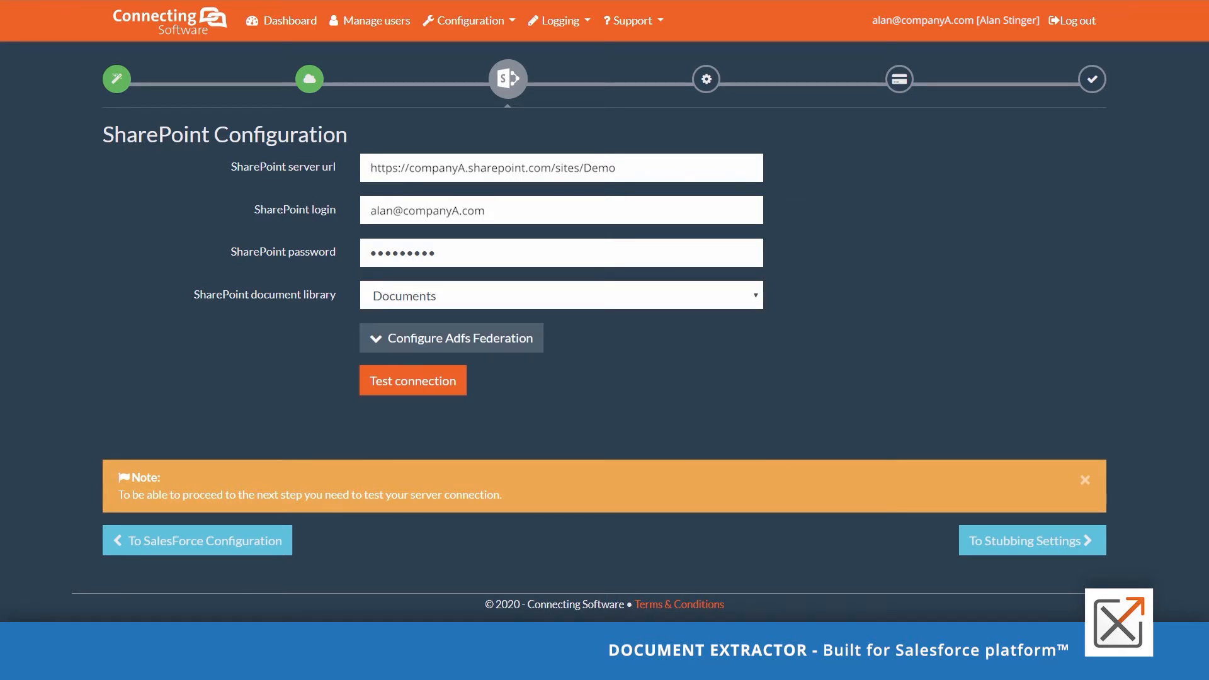
click(413, 380)
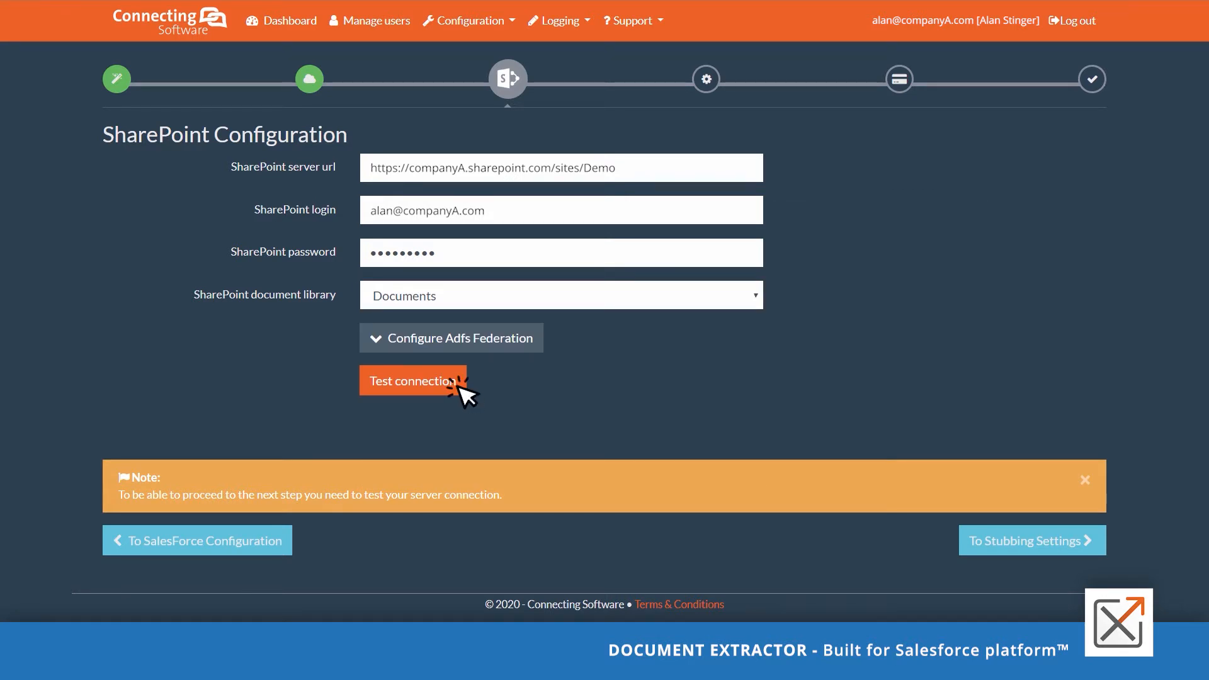
click(412, 381)
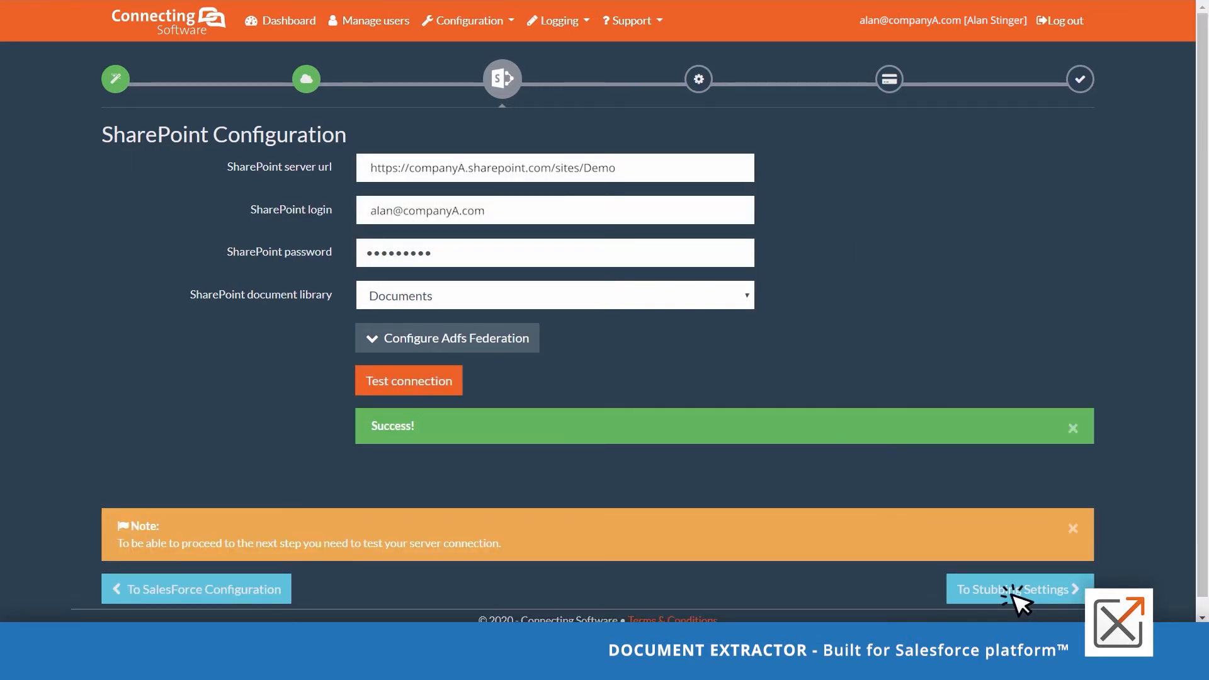
click(1016, 589)
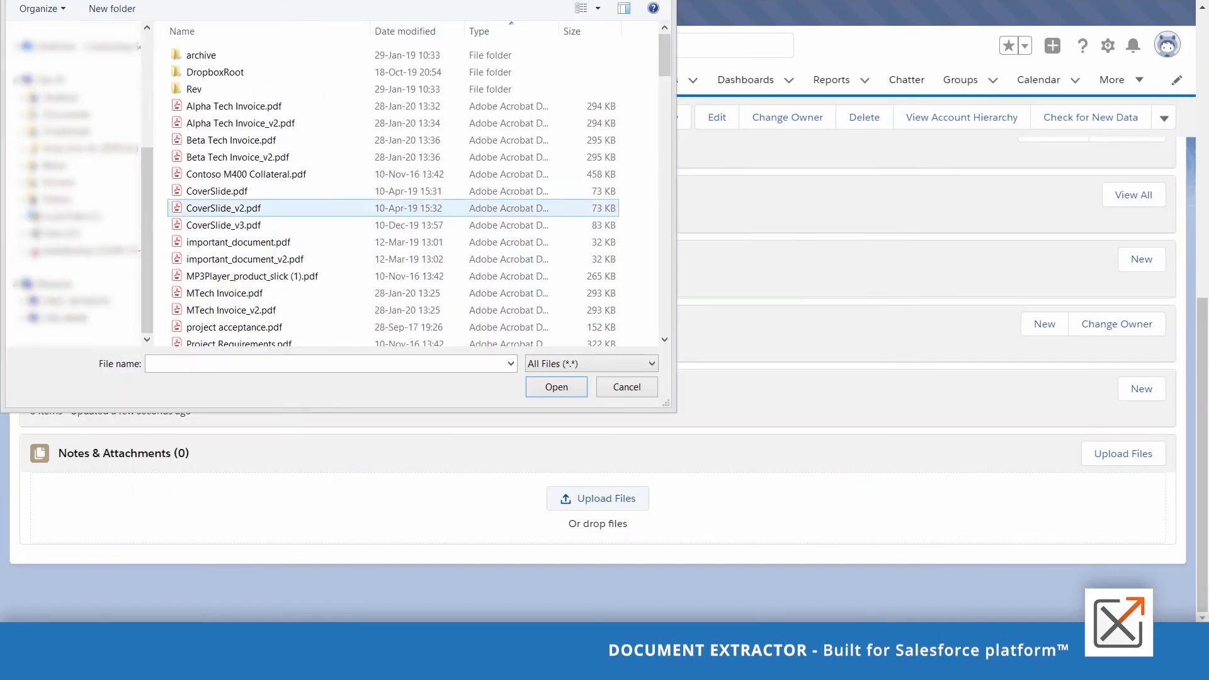
- Return to the Stubbing Settings page showing FilesLibrary as default folder
click(556, 386)
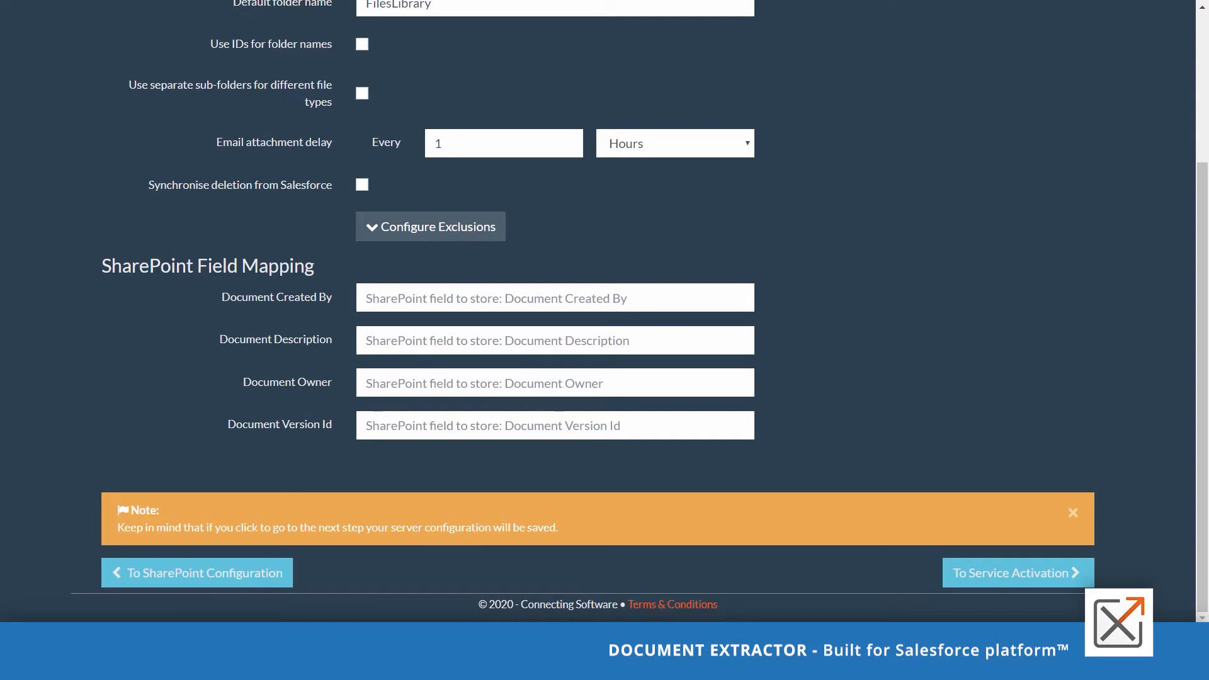
click(361, 44)
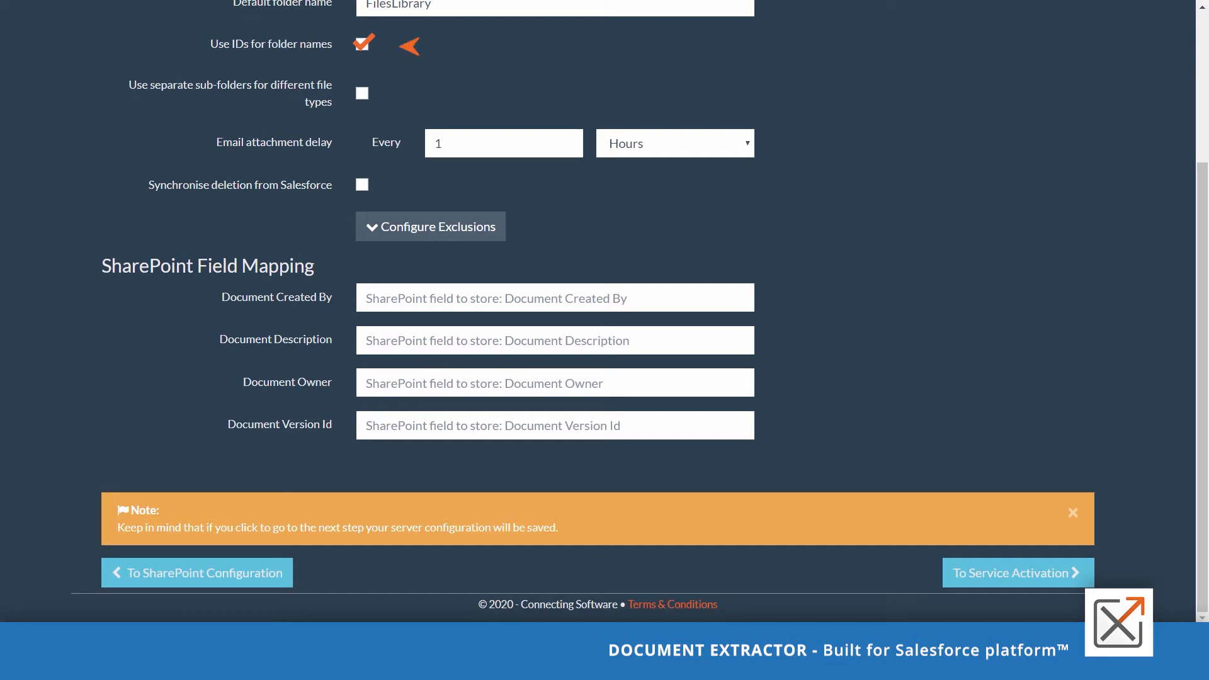
click(361, 43)
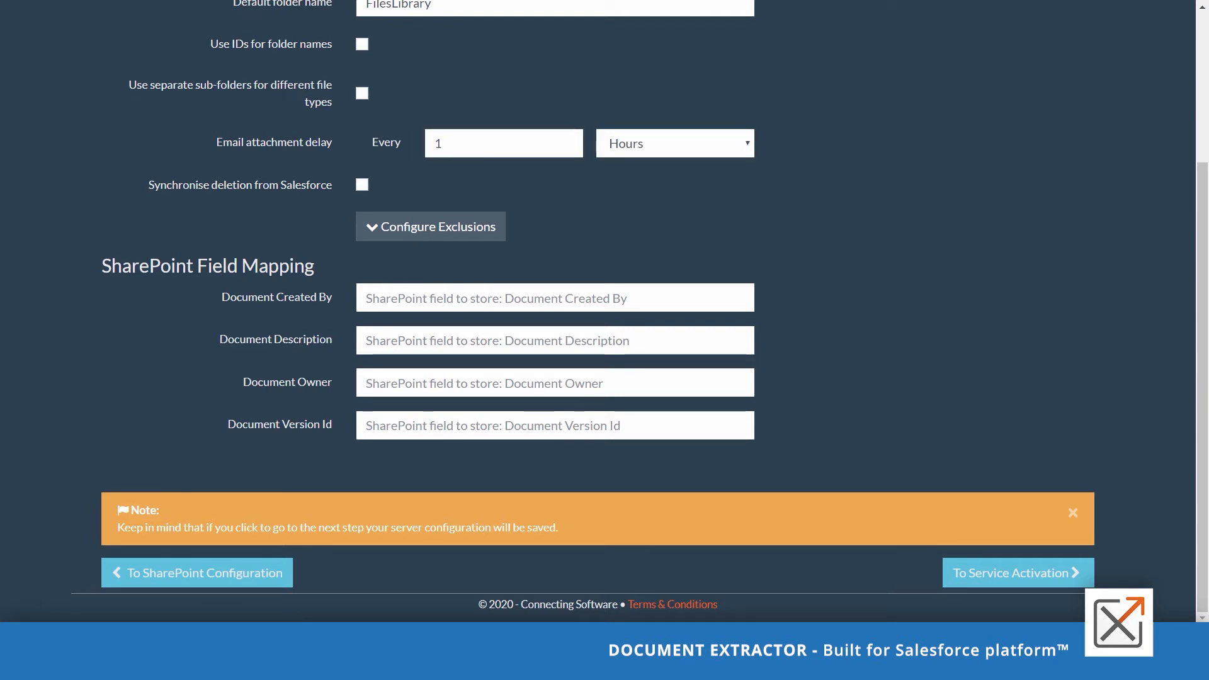
click(363, 184)
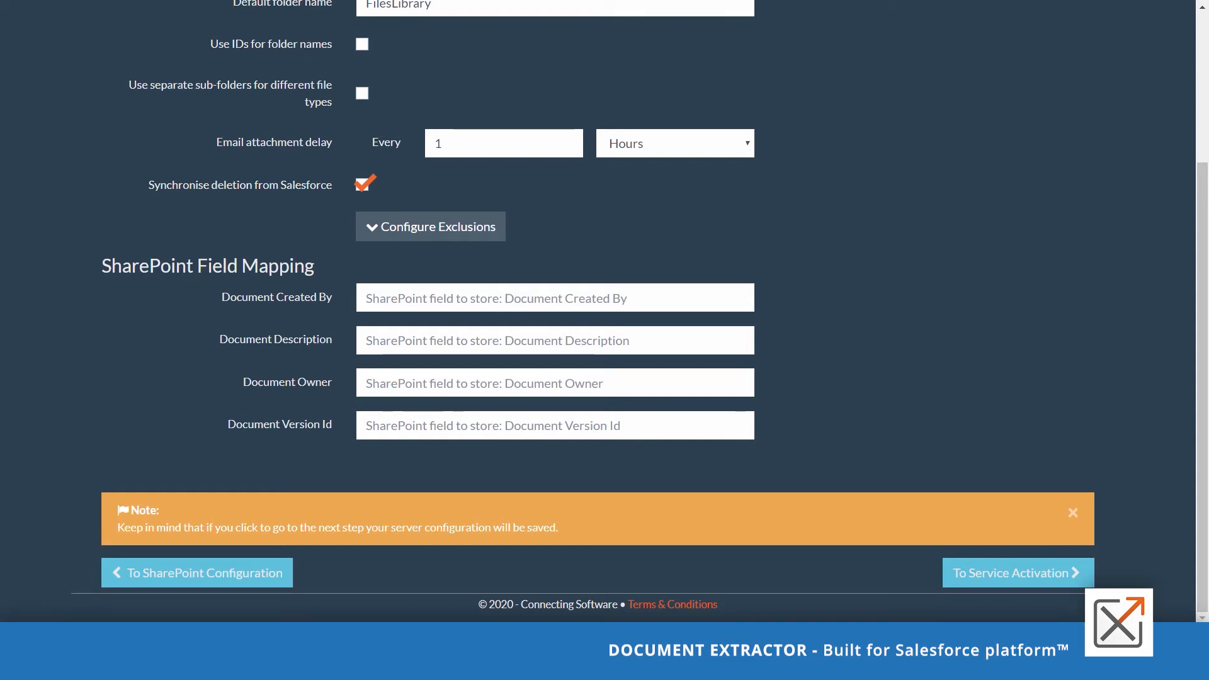
click(362, 184)
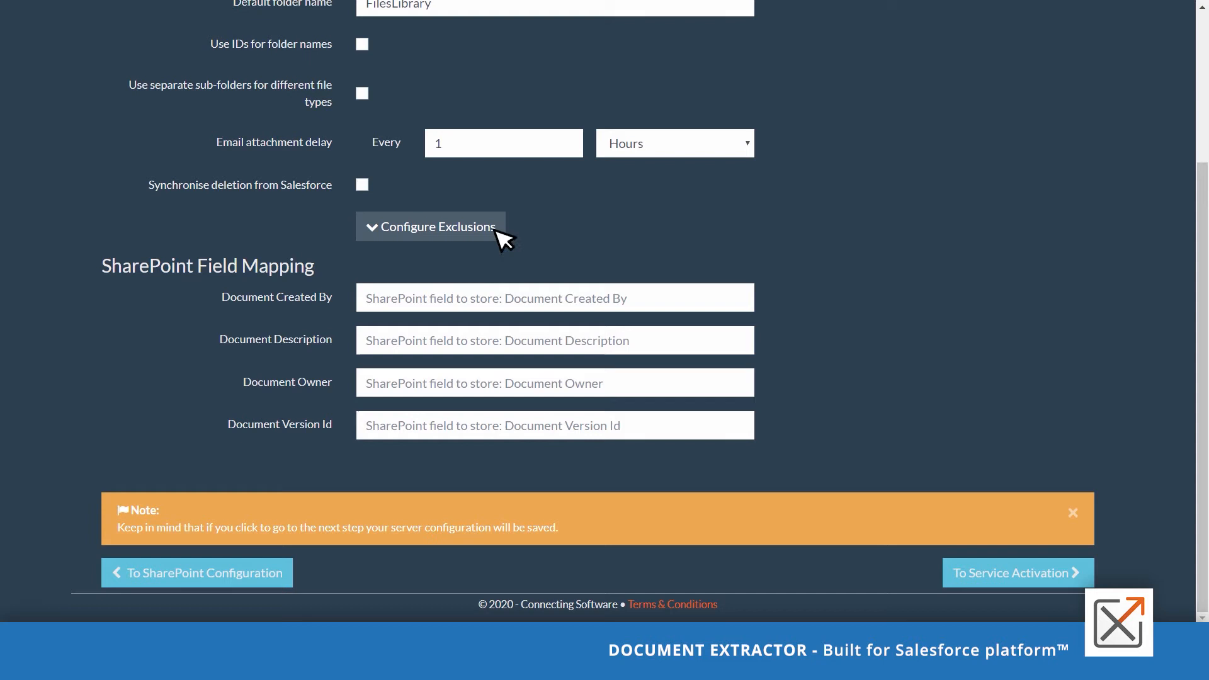
- Exclude the Campaign object type from stubbing
click(430, 226)
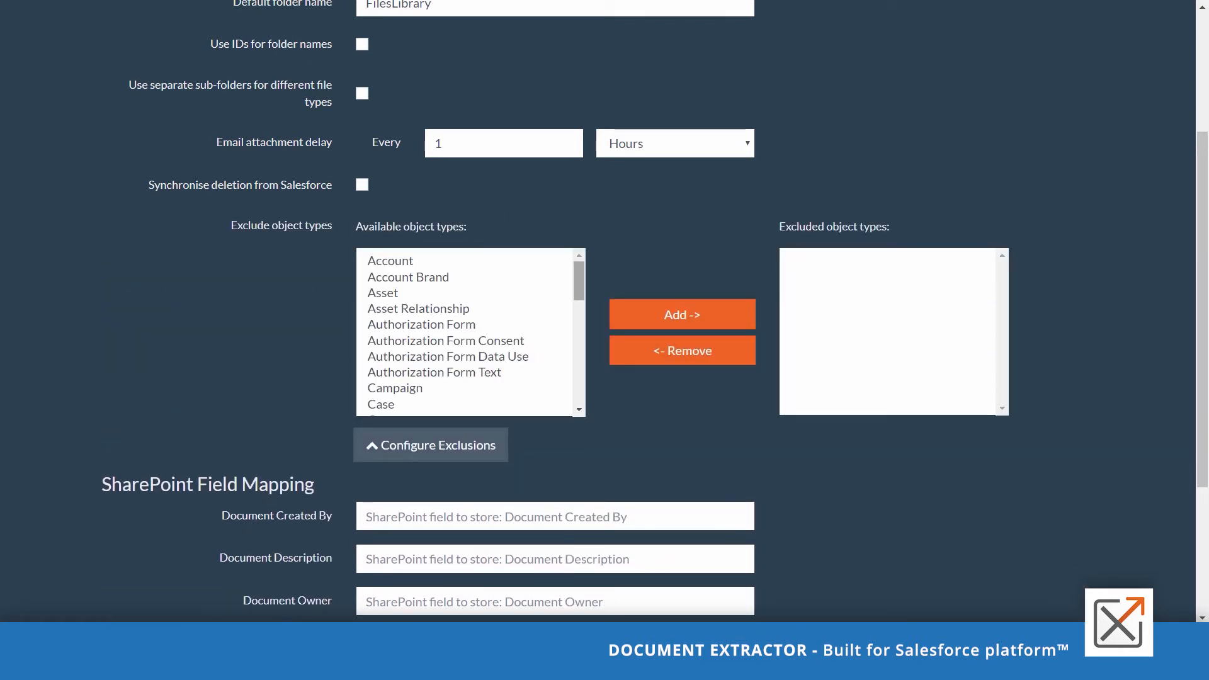
scroll(down, 3)
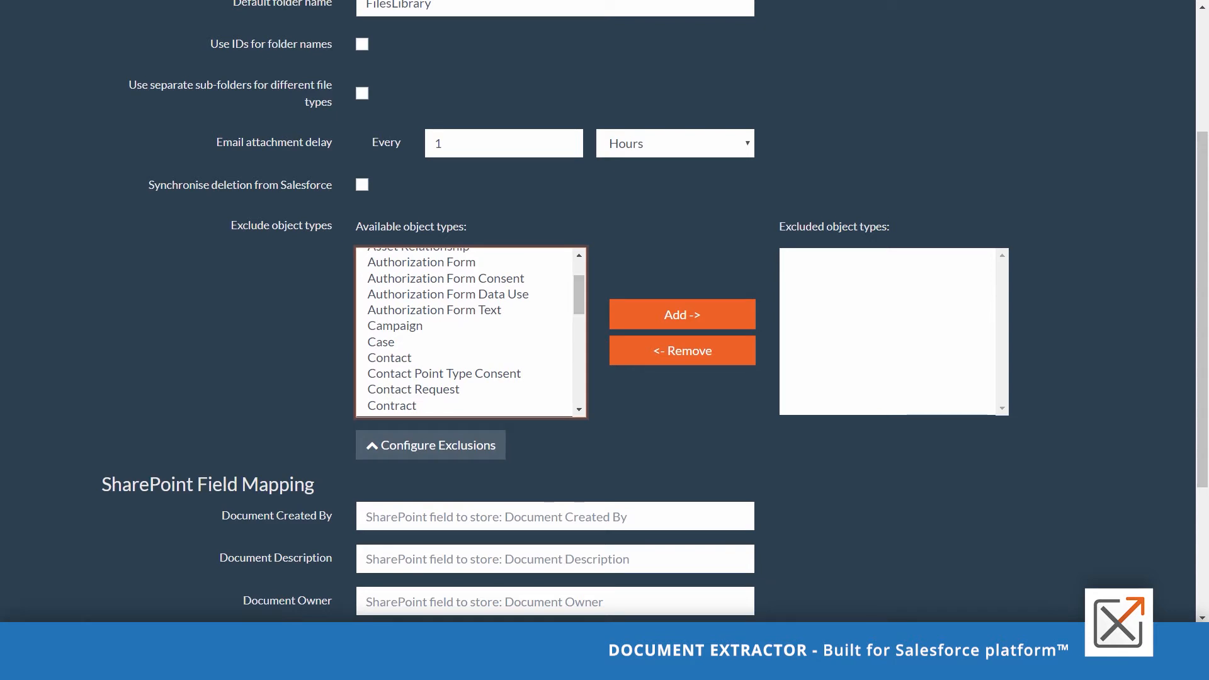
click(394, 325)
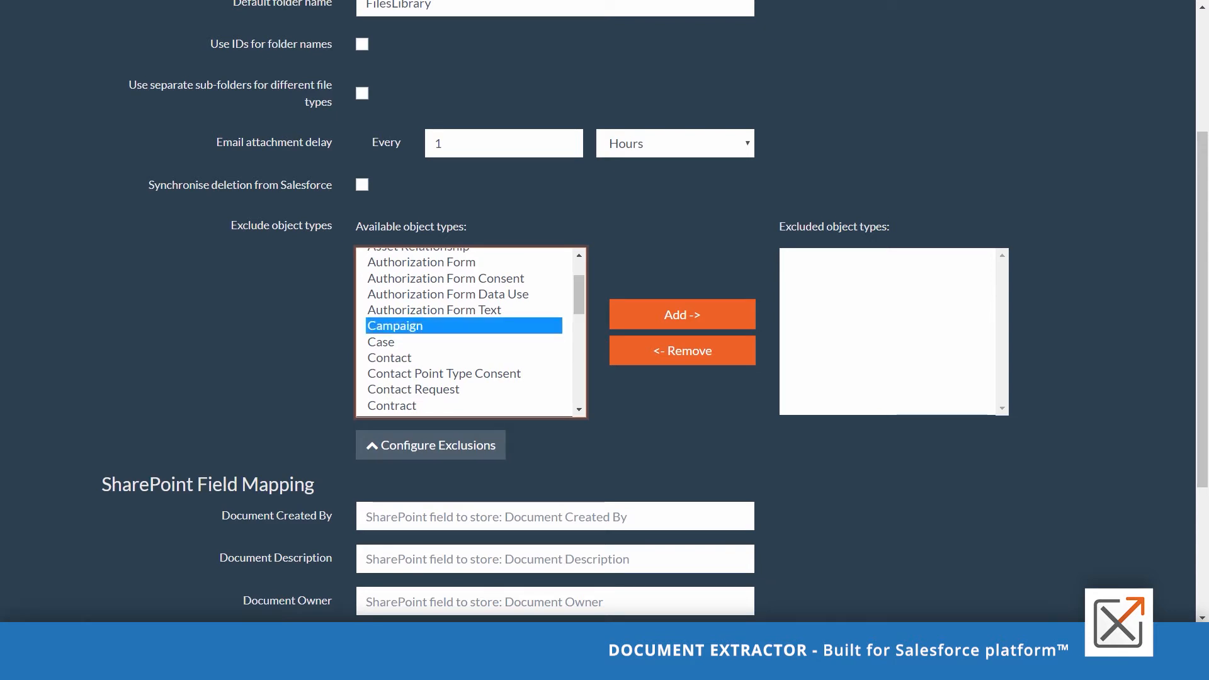
click(681, 315)
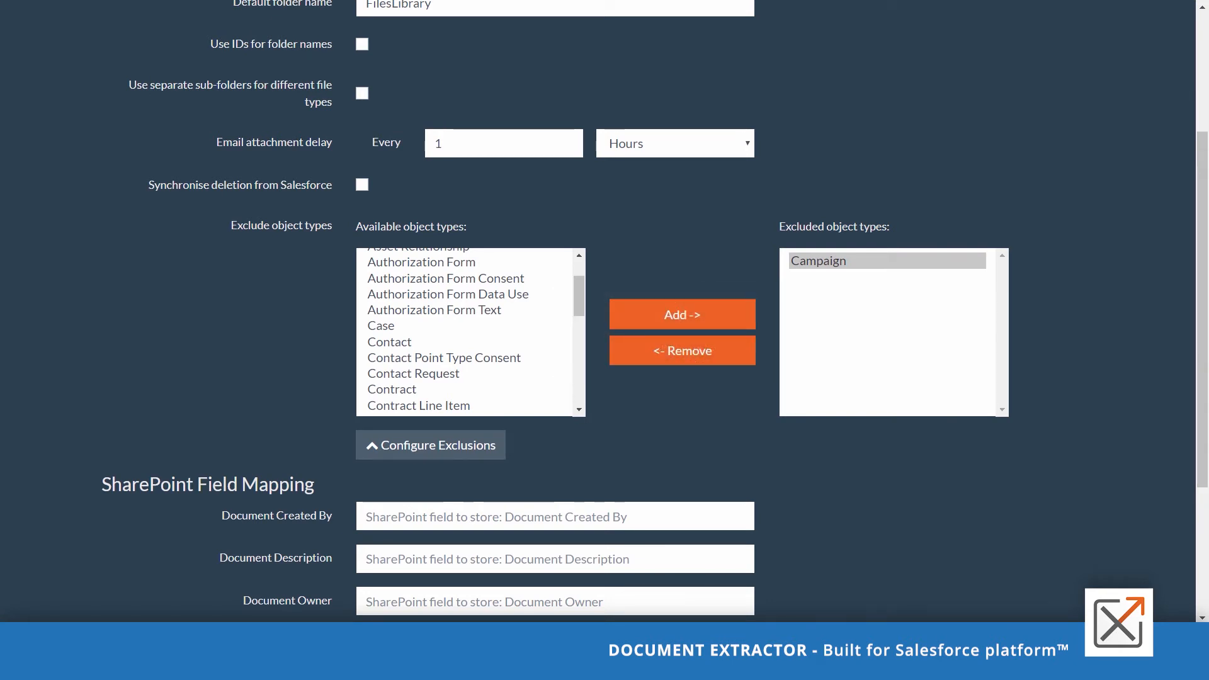
- Map SharePoint fields SFCreatedBy, SFDescription, SFOwner and SFVersionId and save the settings
scroll(down, 3)
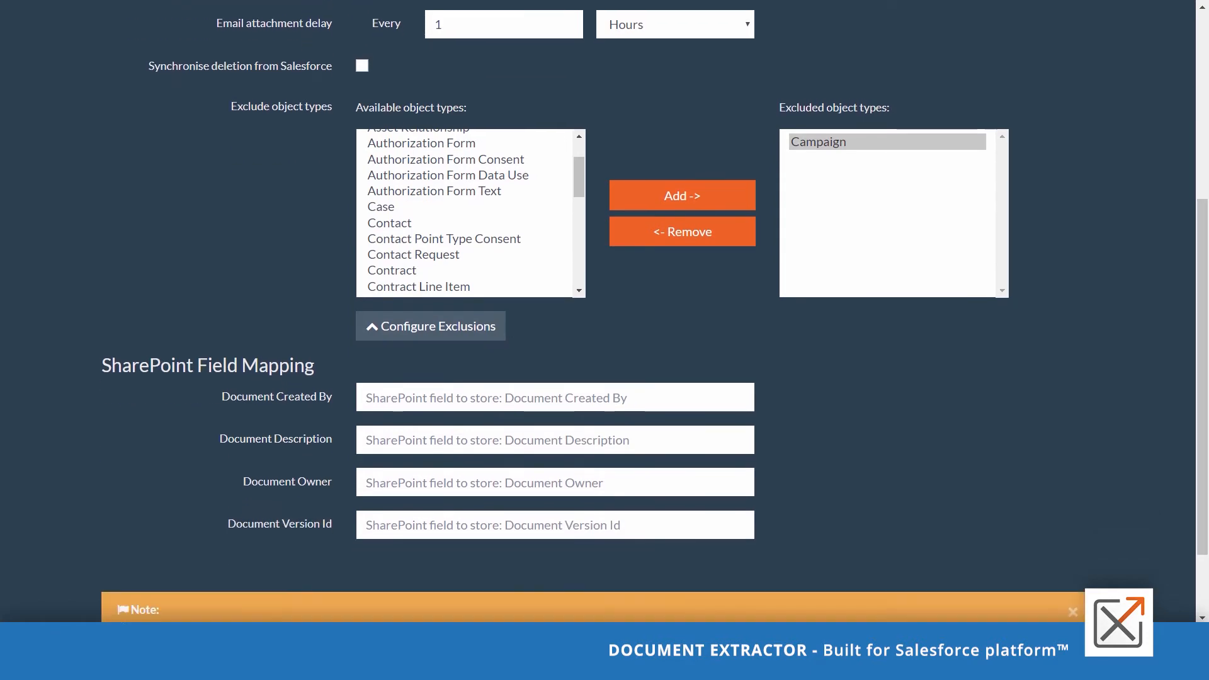
scroll(down, 3)
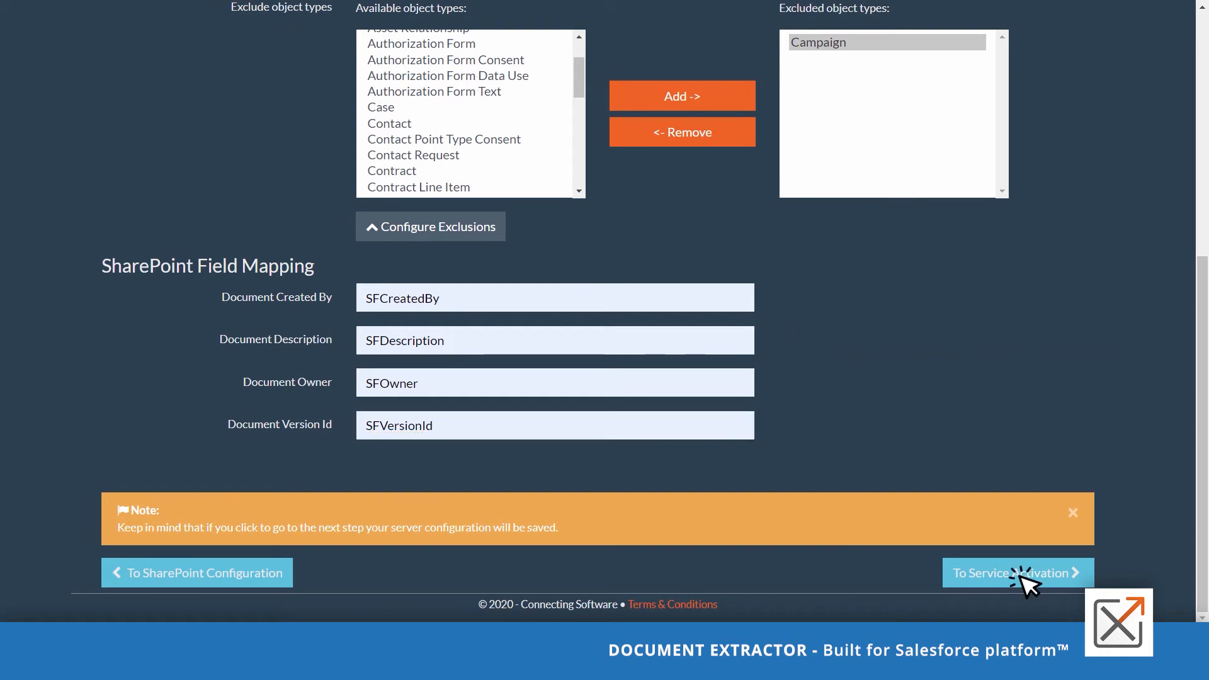
click(1016, 572)
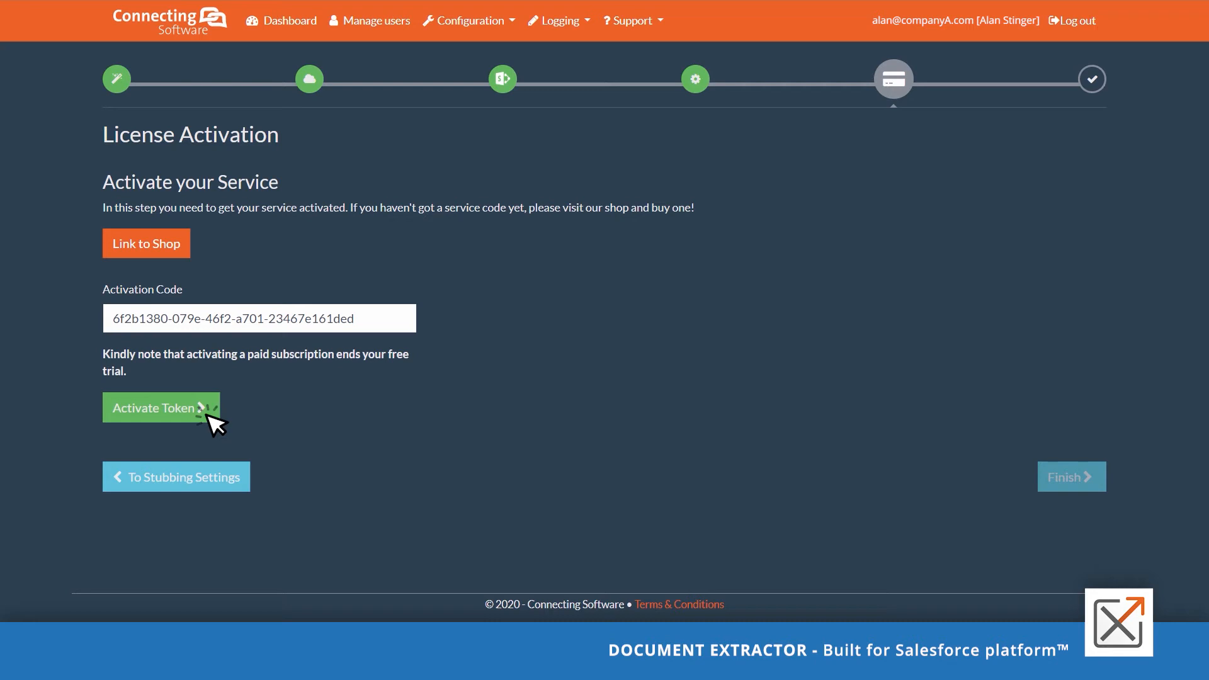
- Activate the service code and finish the wizard with stubbing starting immediately
click(152, 408)
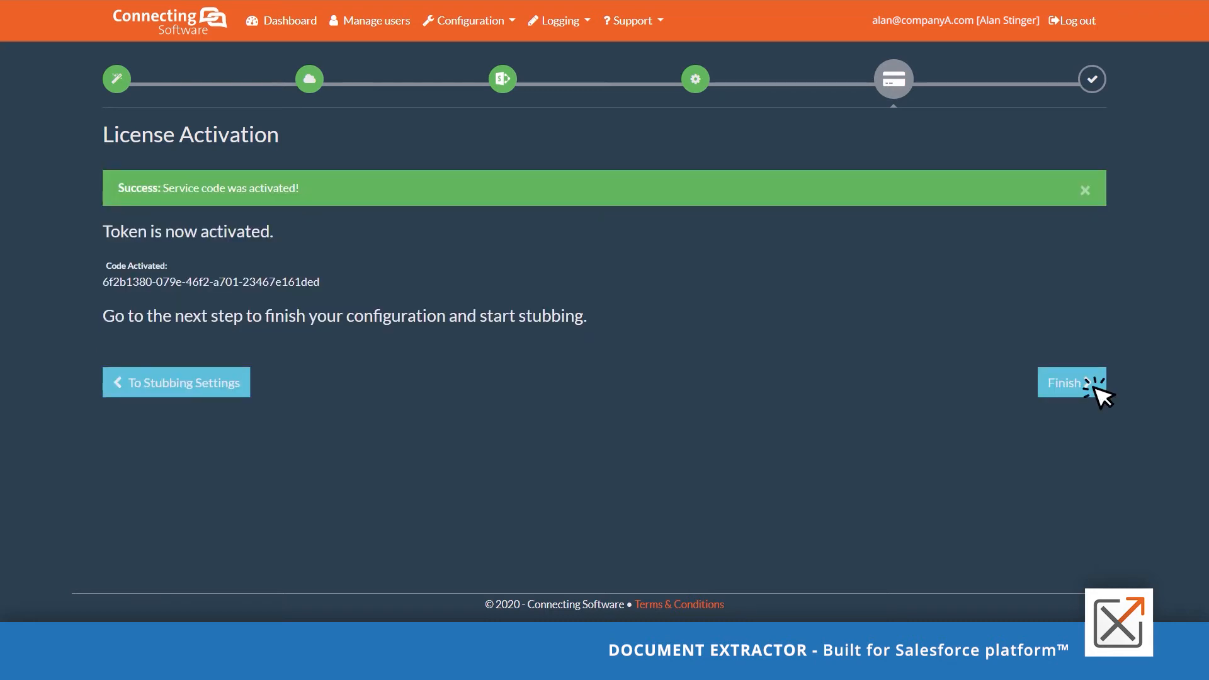
click(1071, 382)
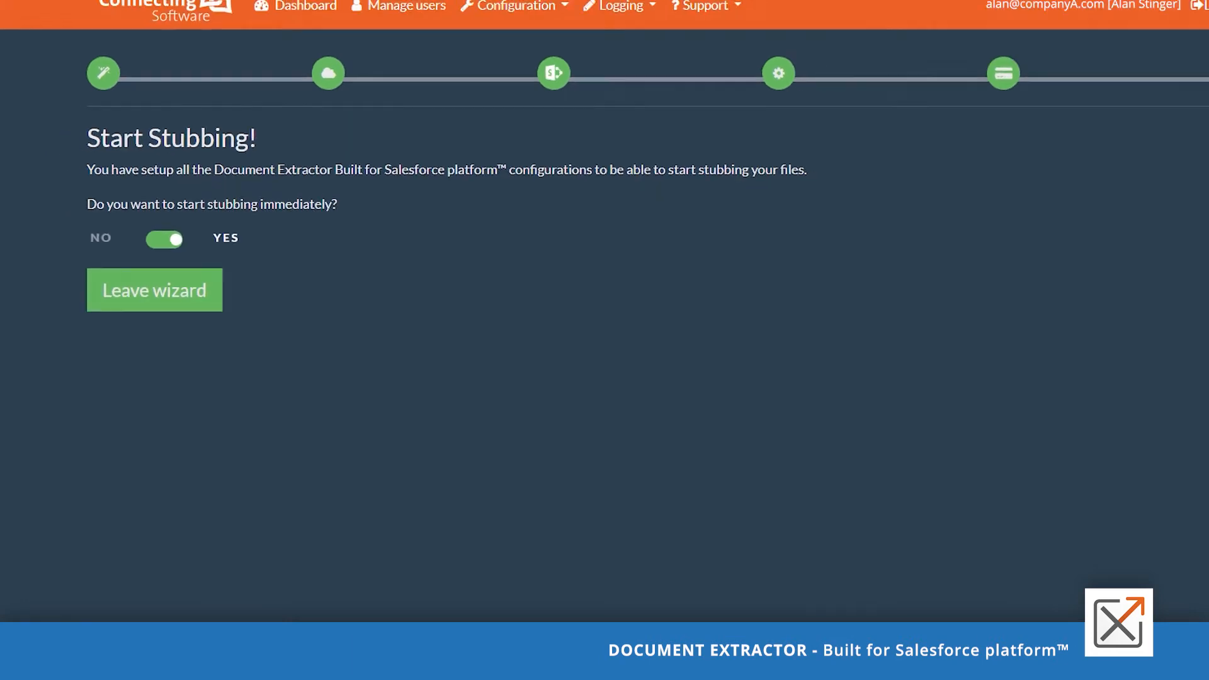
click(155, 290)
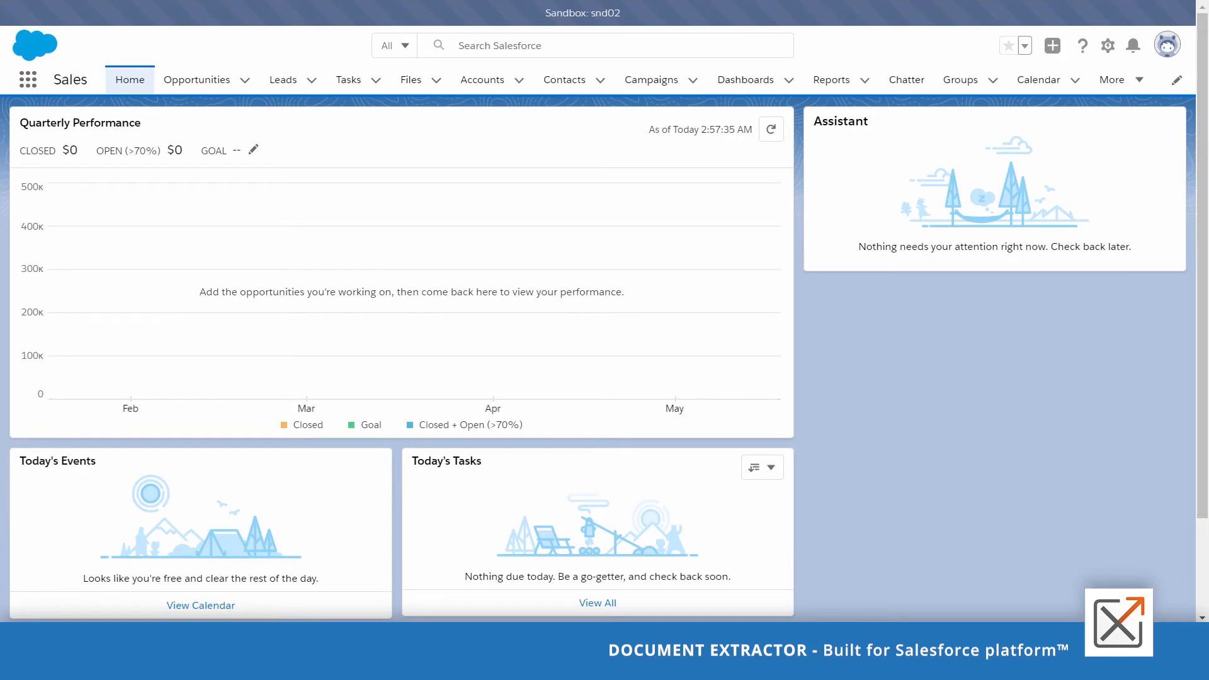
- Create a new Salesforce account named MartinTech
click(1168, 44)
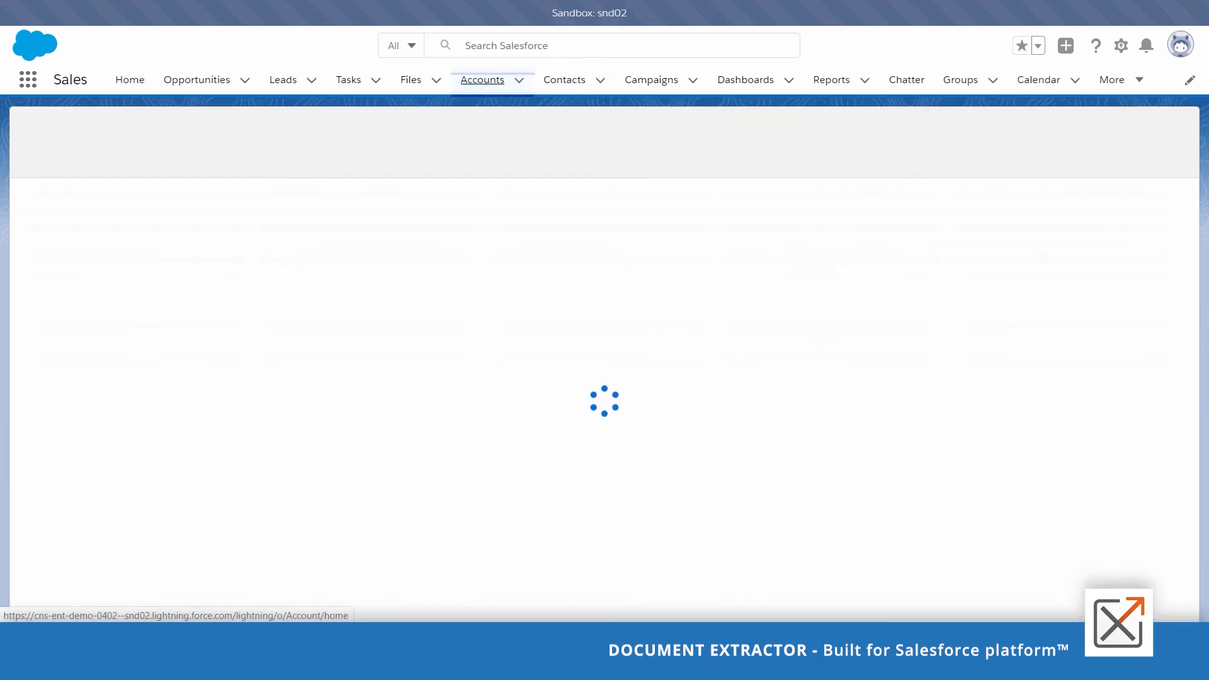
text(MartinTech)
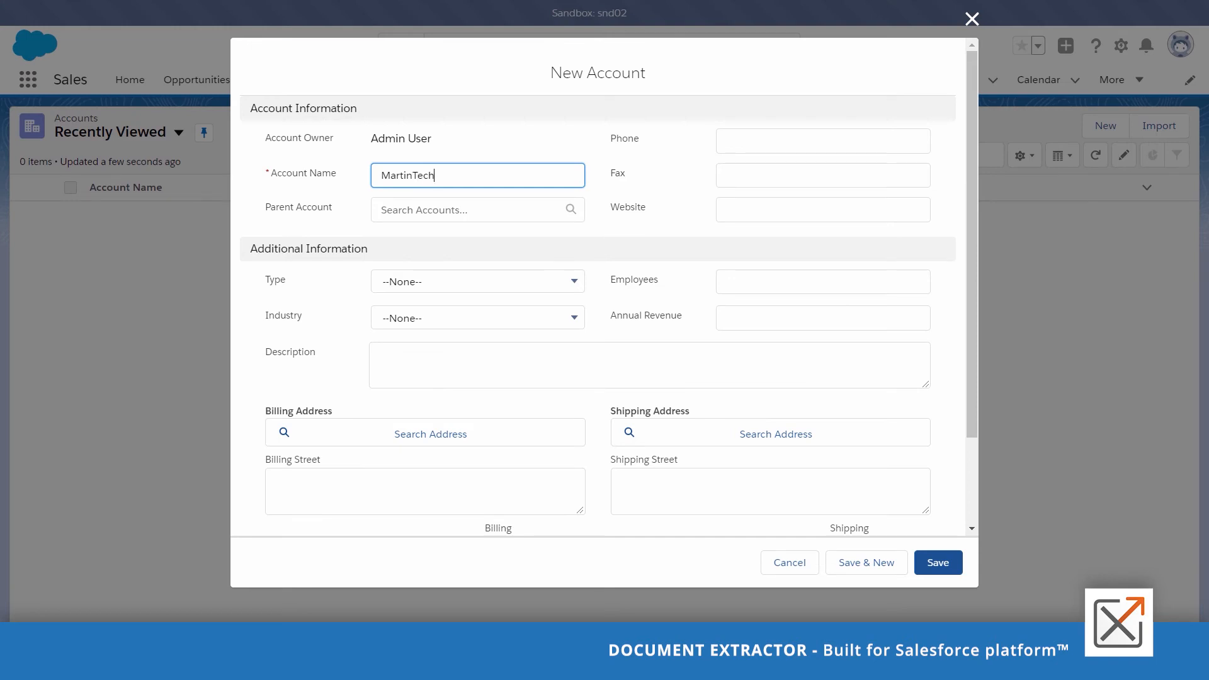
click(937, 563)
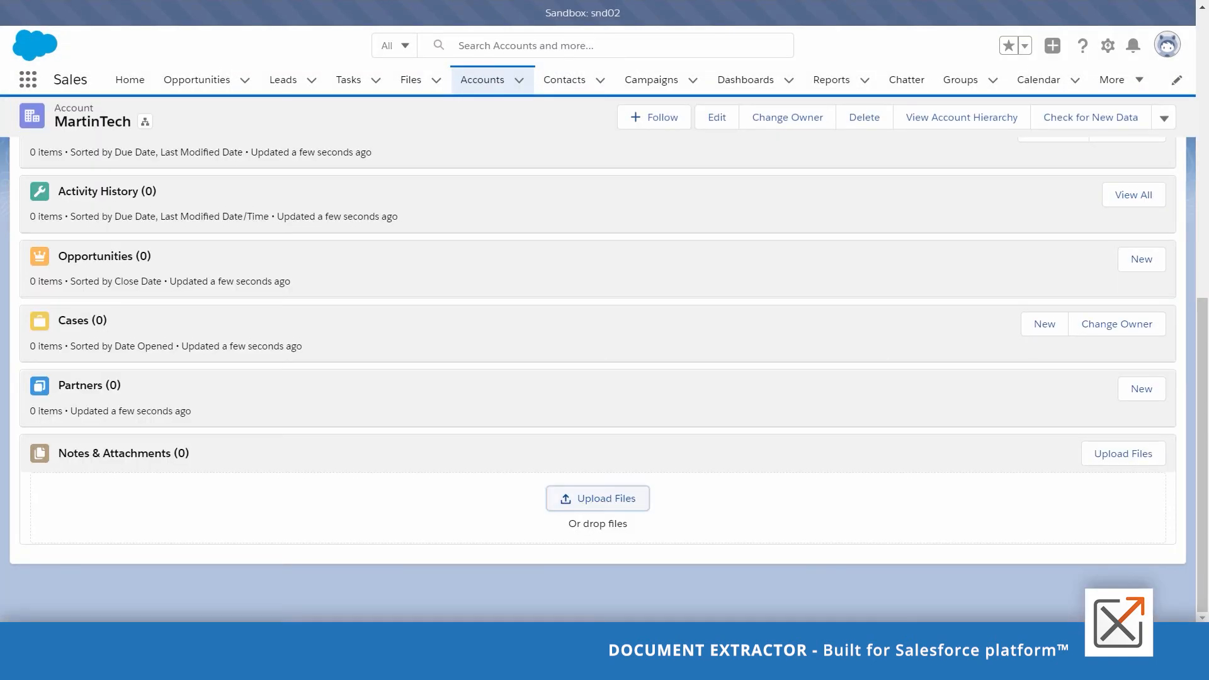
- Upload Contoso M400 Collateral.pdf and Customer Presentation.pptx to the MartinTech account
click(598, 498)
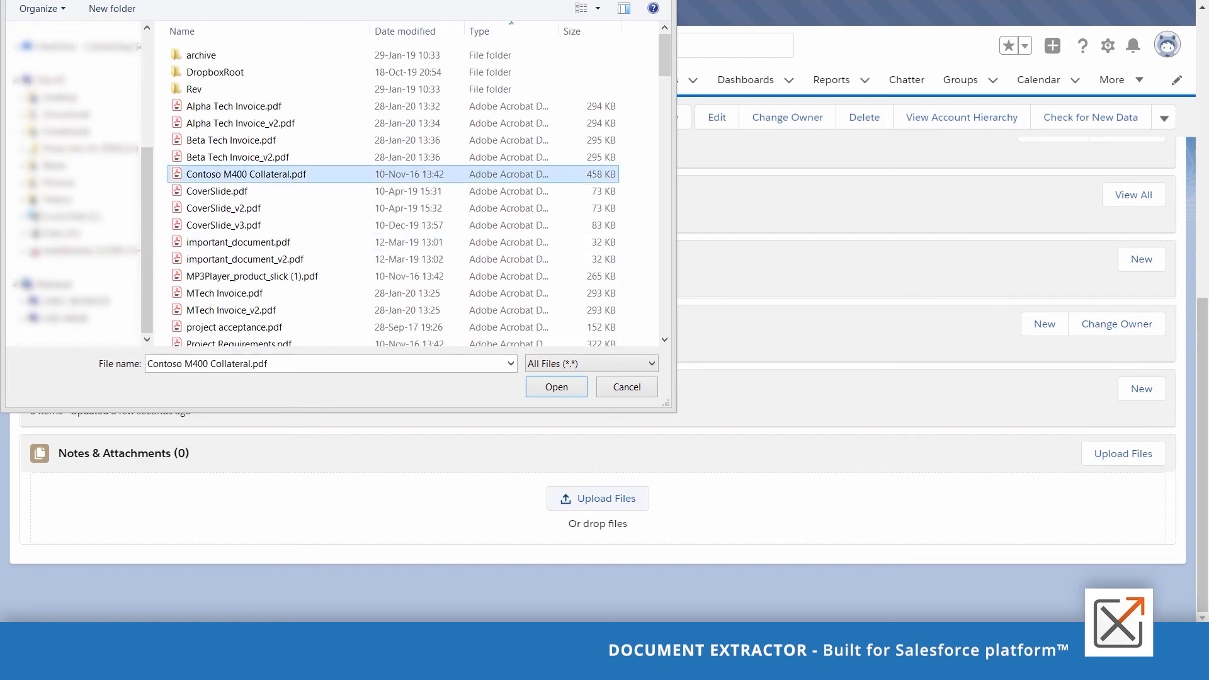
click(554, 386)
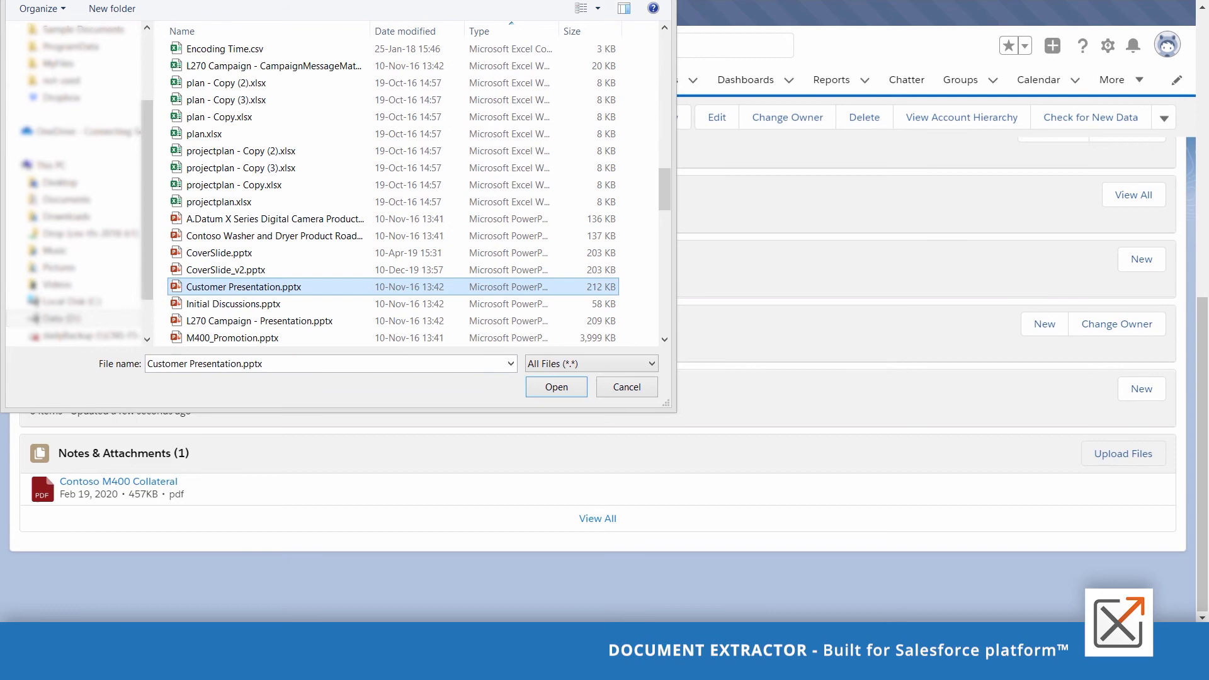
click(555, 386)
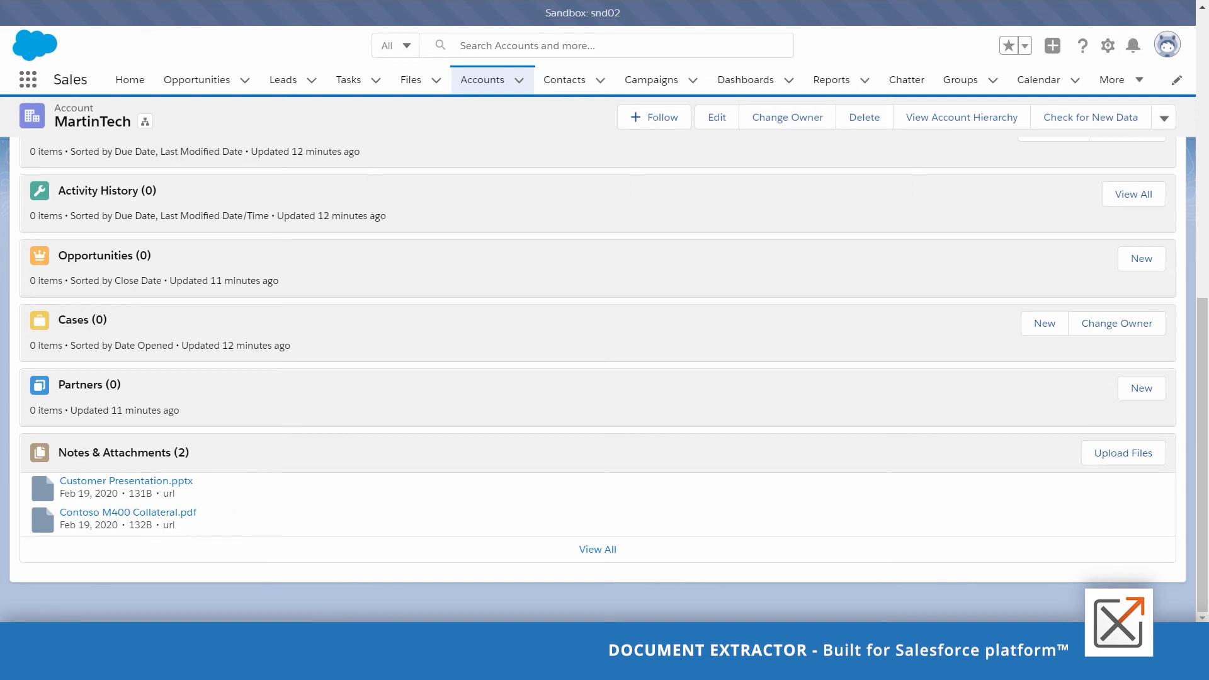
- Check the MartinTech attachments Customer Presentation.pptx and Contoso M400 Collateral.pdf are url stubs
click(126, 481)
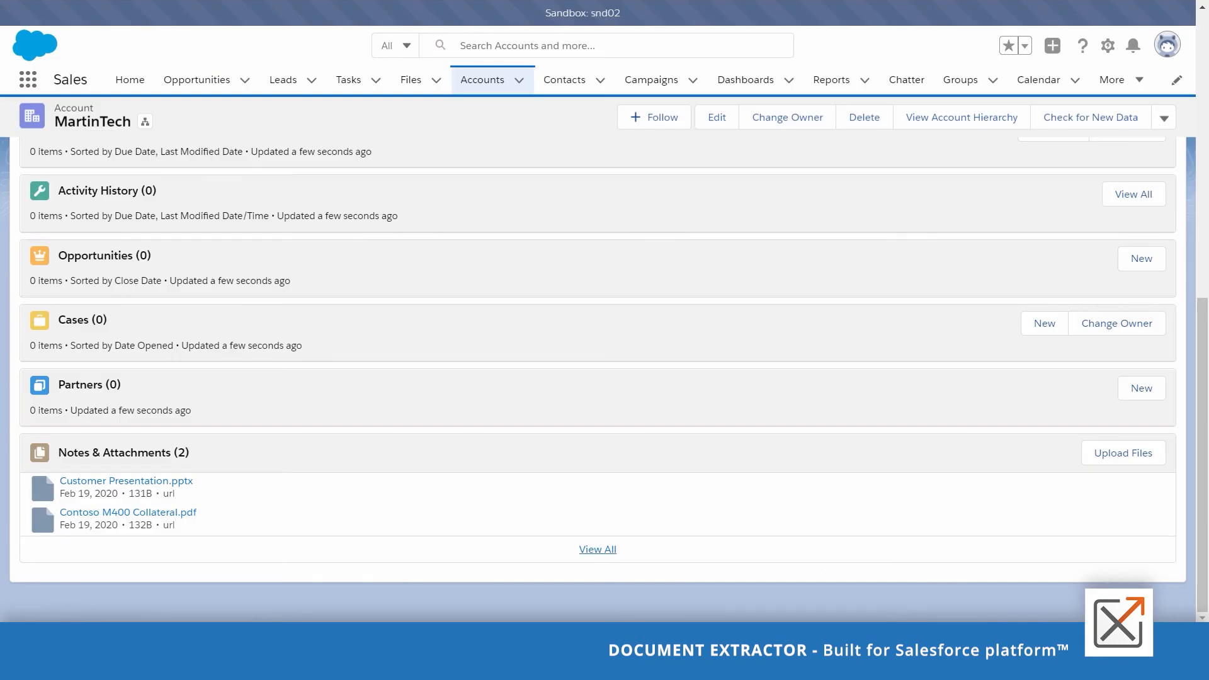
click(128, 512)
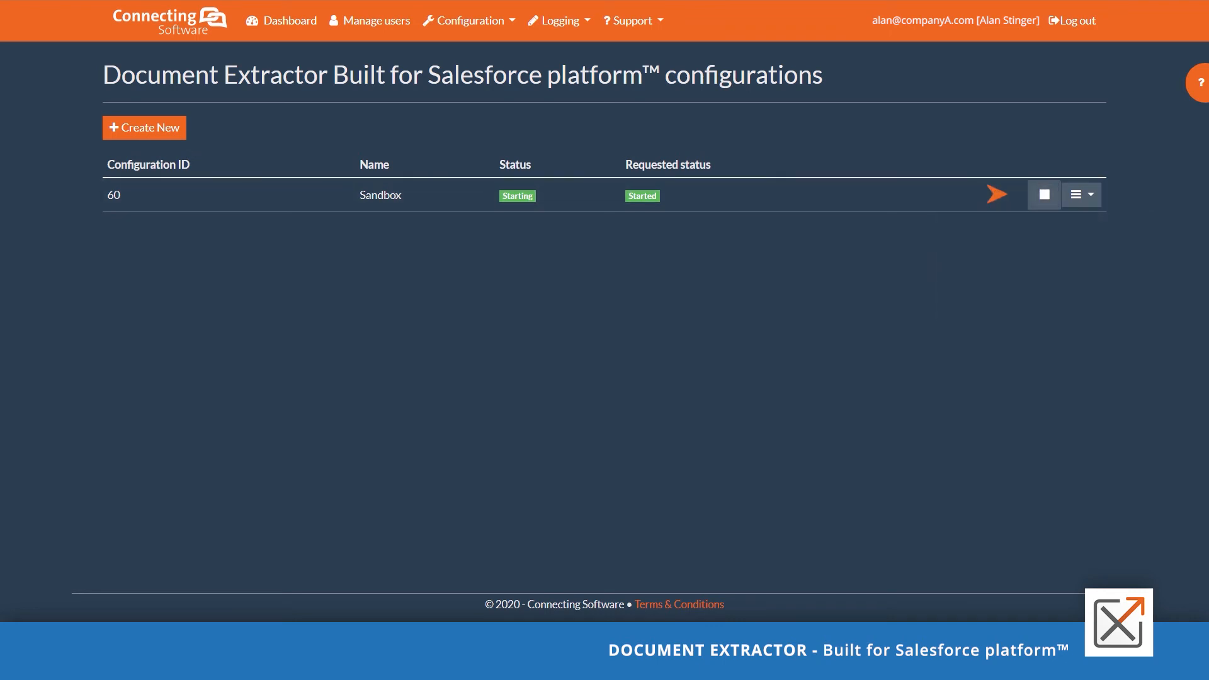
- Rename Sandbox to Production with the Production instance, ent0402.com credentials and token, and test the connection
click(1044, 193)
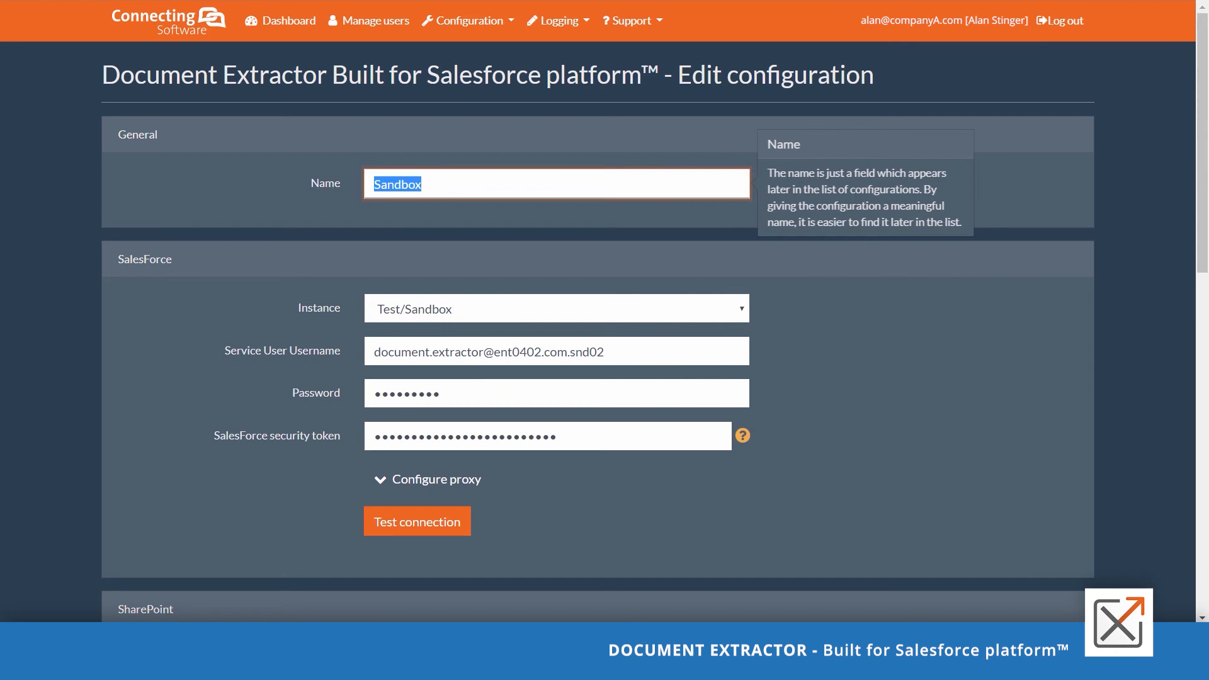
text(Production)
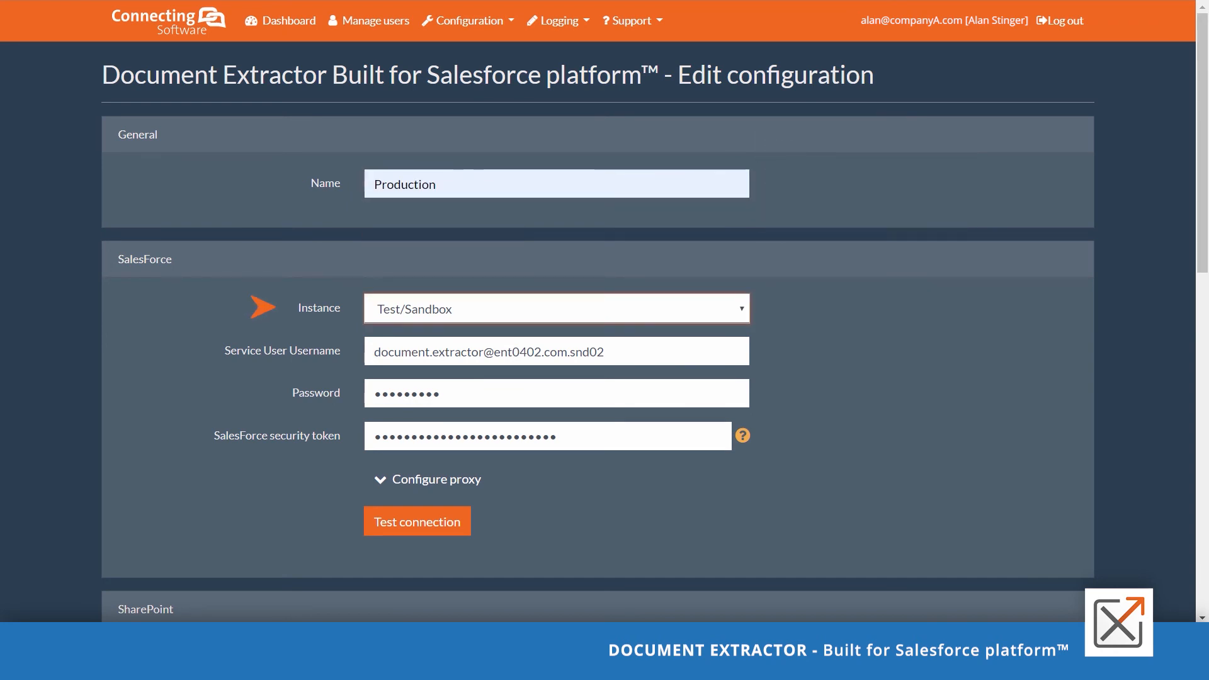
click(555, 308)
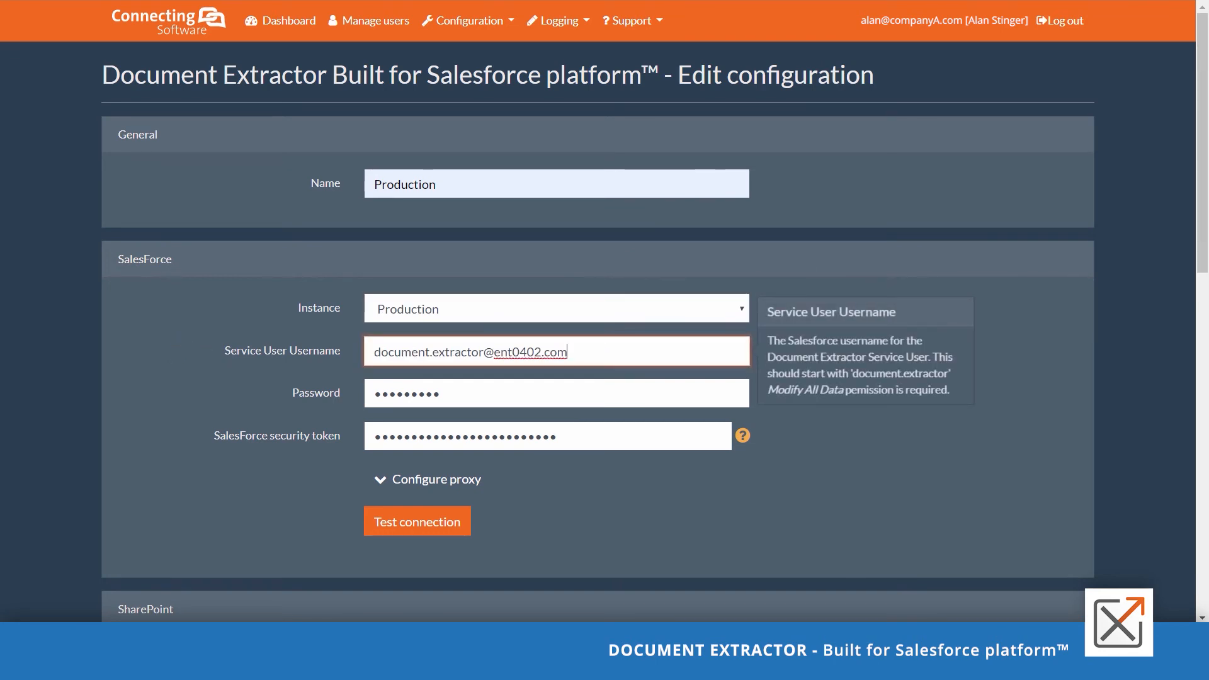
click(555, 392)
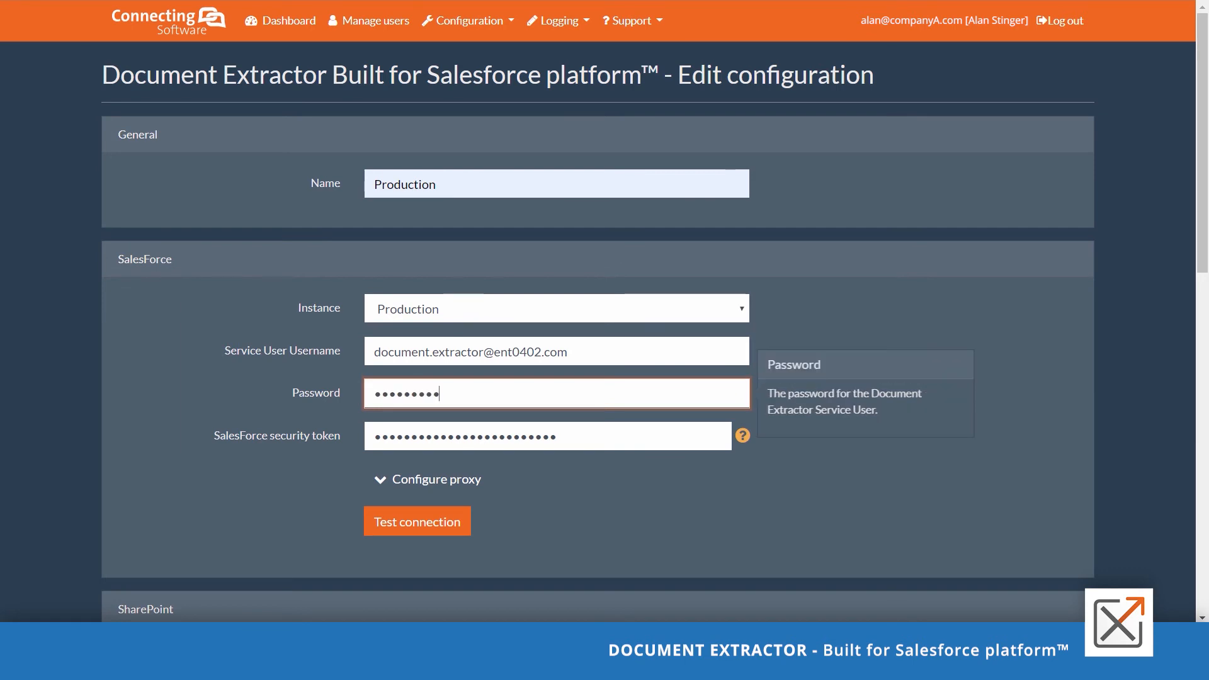
click(547, 436)
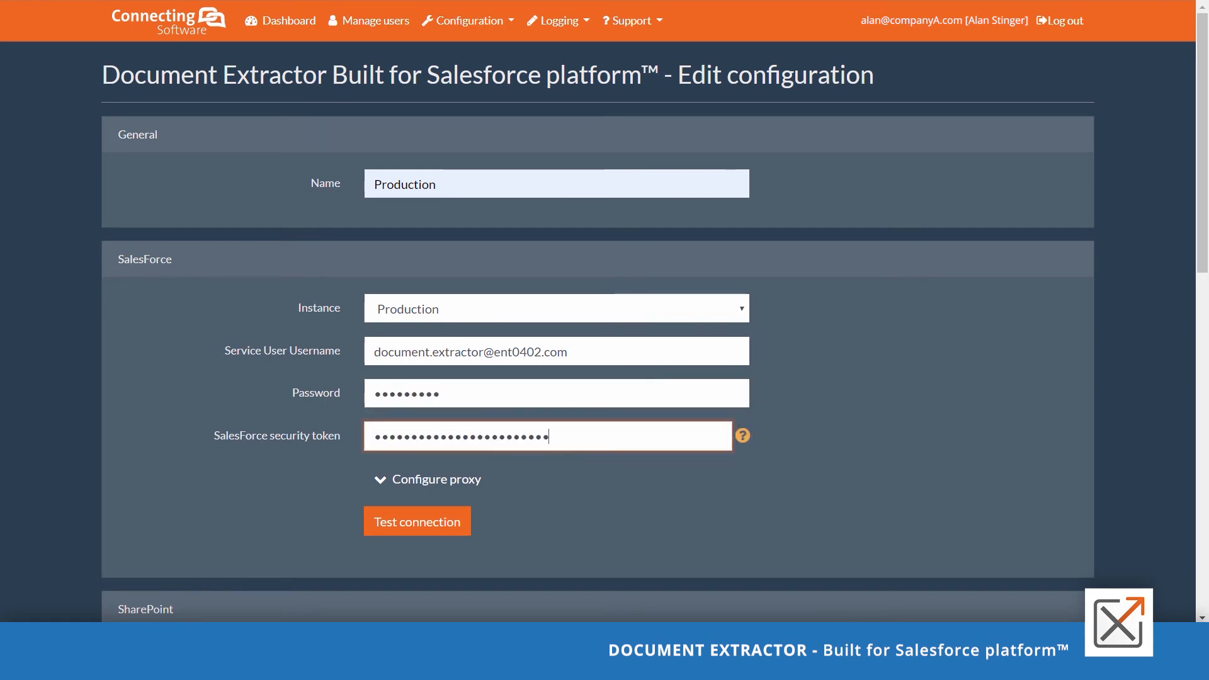
click(416, 521)
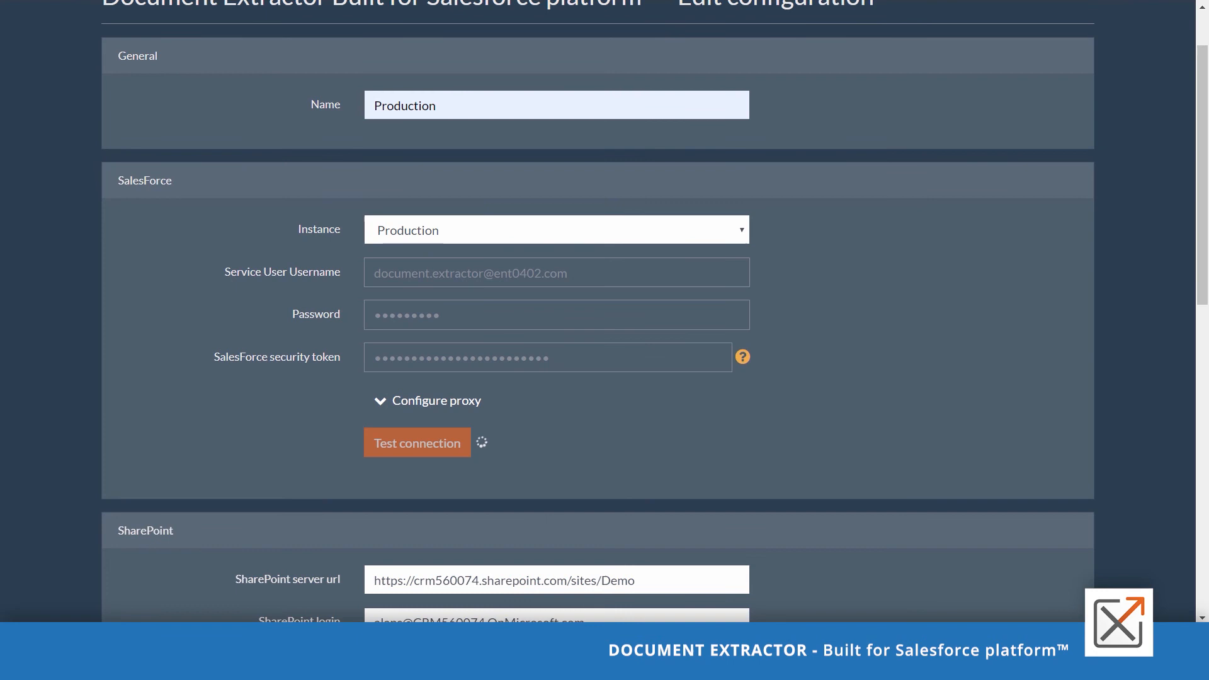
- Install the DocumentExtractor v1.1 package for all users in production and retest the connection successfully
click(416, 442)
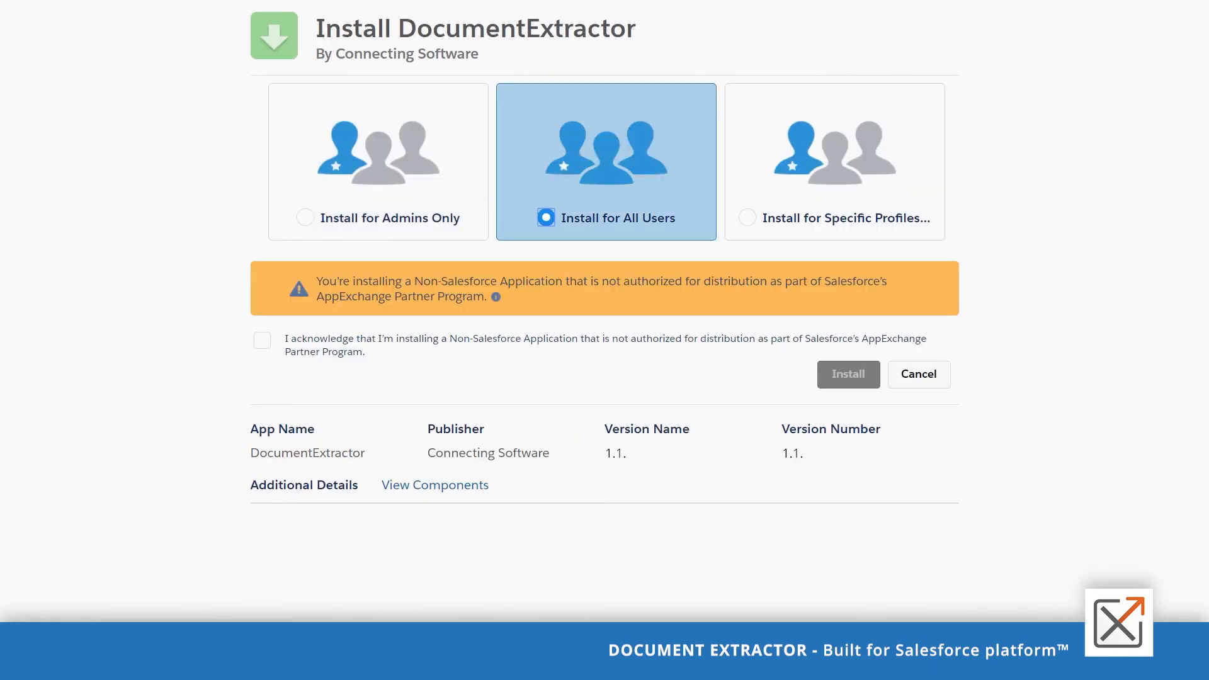
click(847, 374)
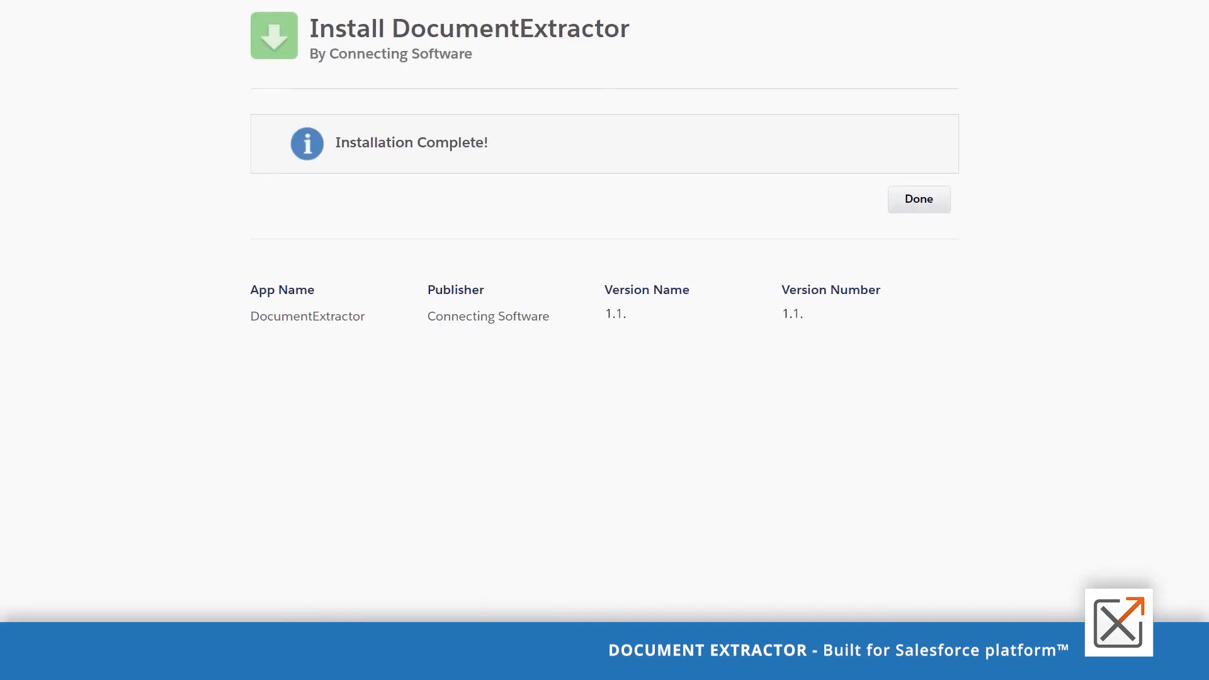
click(417, 442)
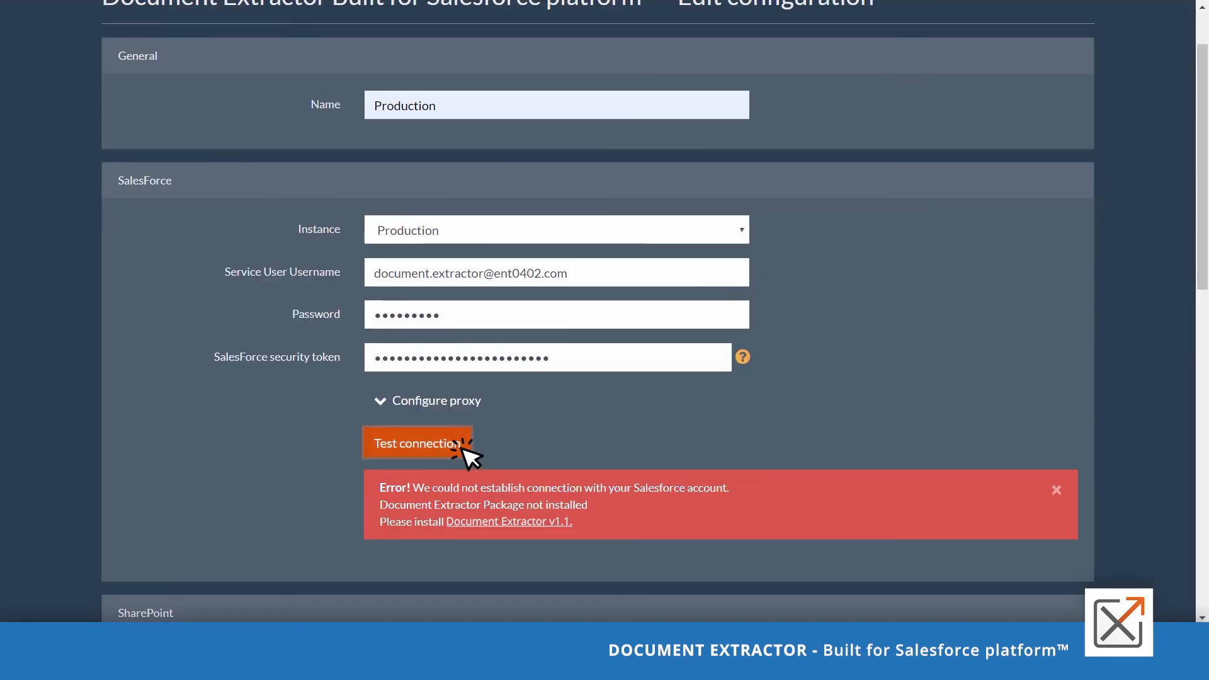
click(417, 442)
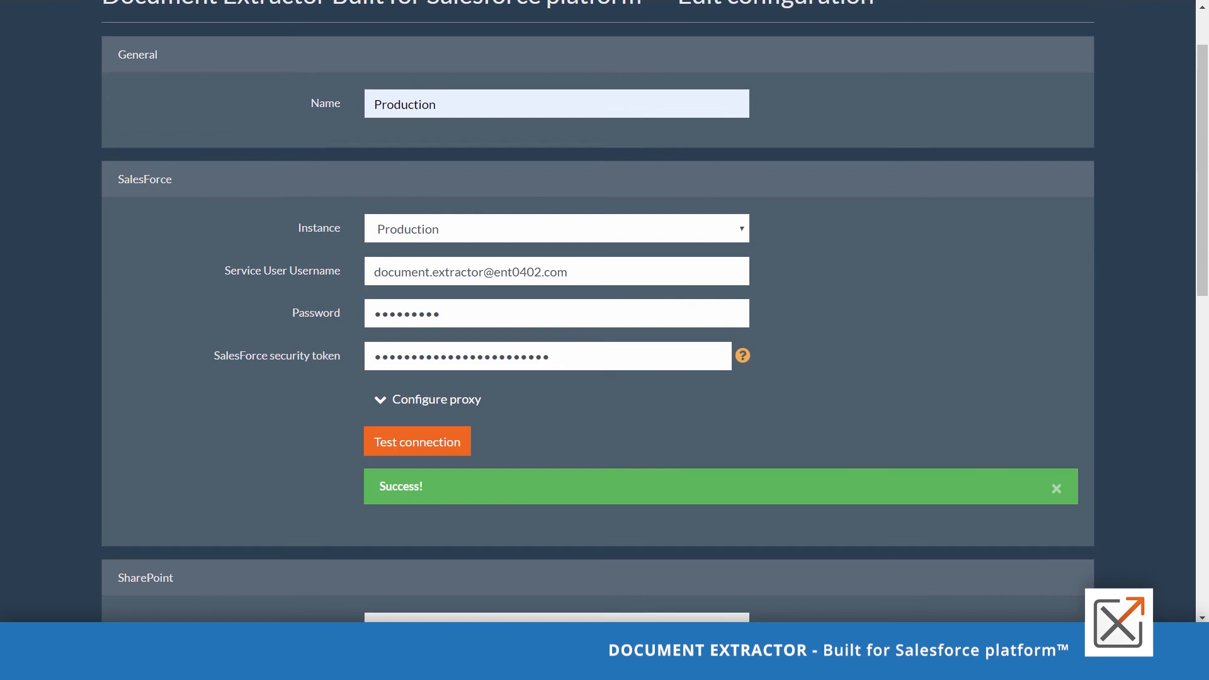
- Save the Production configuration after reviewing SharePoint and synchronization settings, then start stubbing and accept
scroll(down, 3)
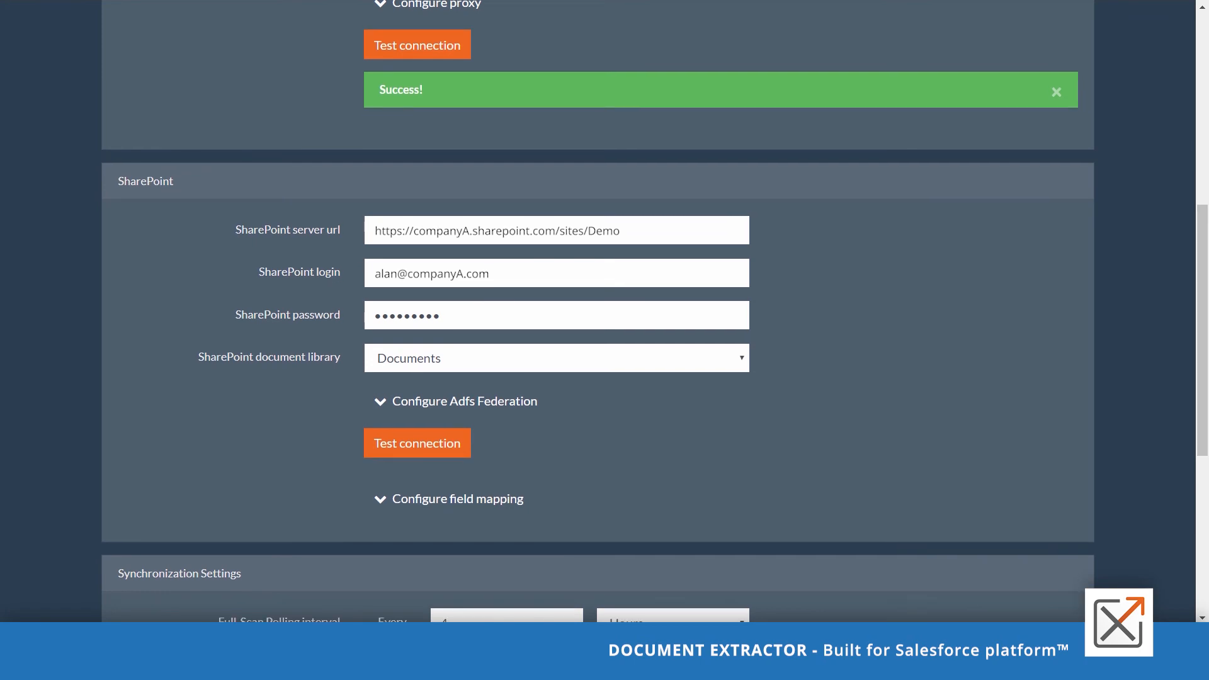
scroll(down, 3)
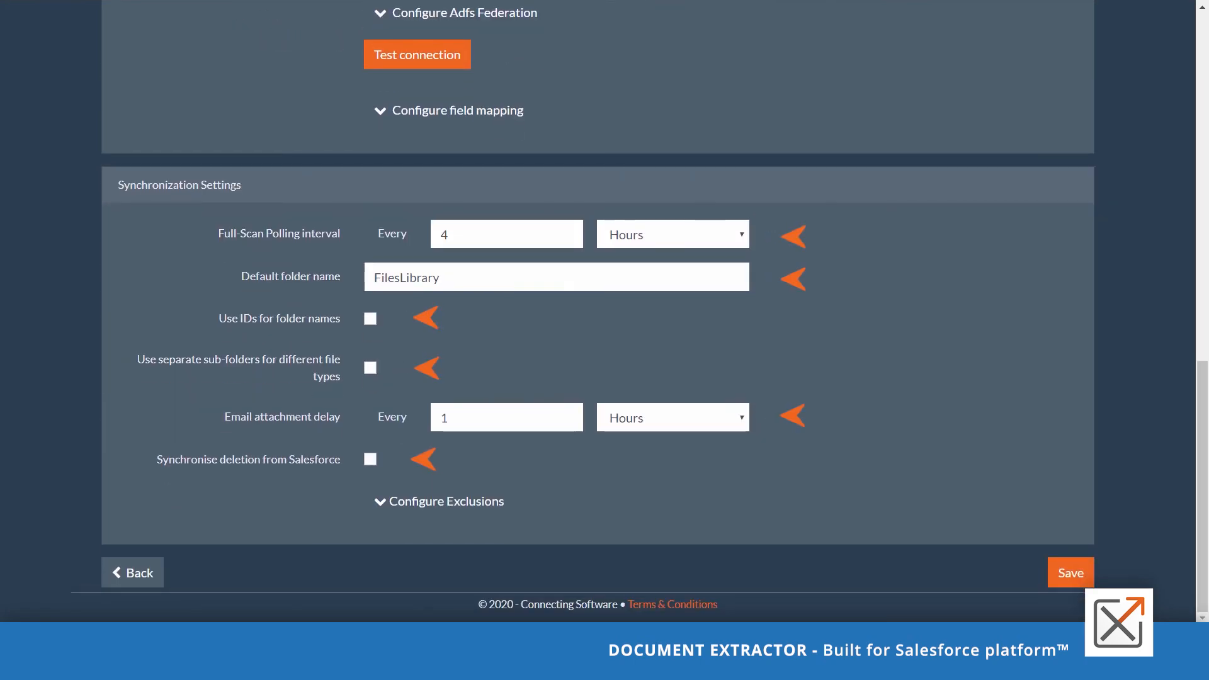
click(416, 54)
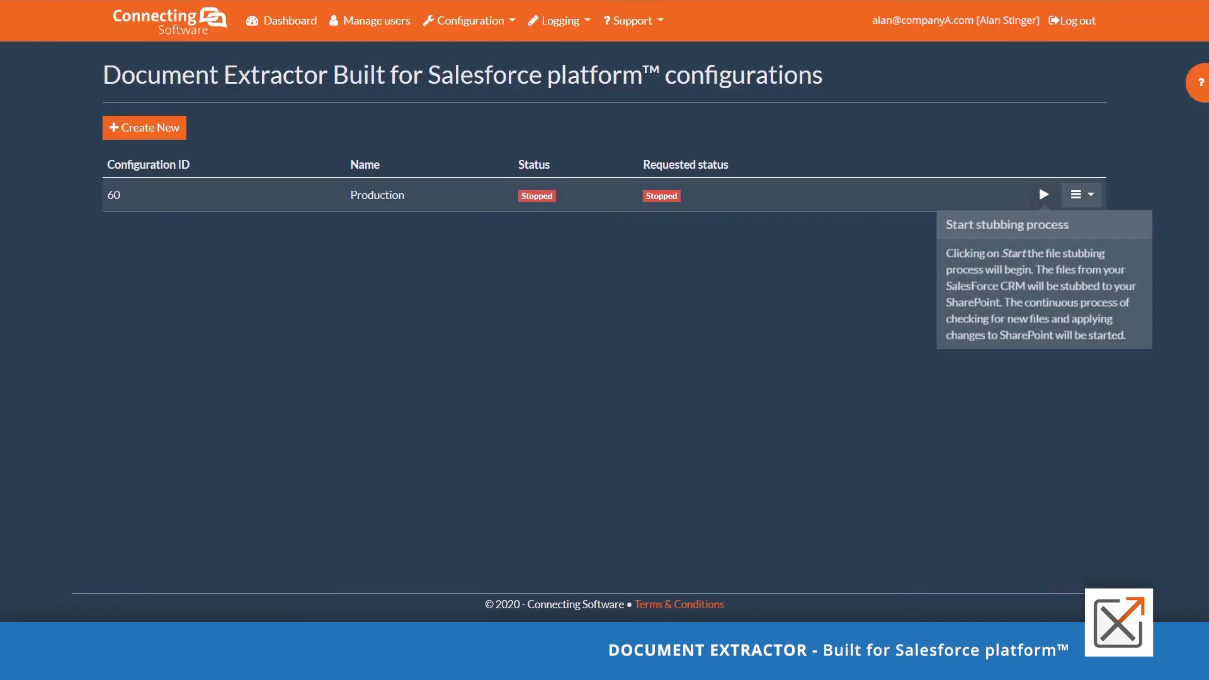
click(1042, 194)
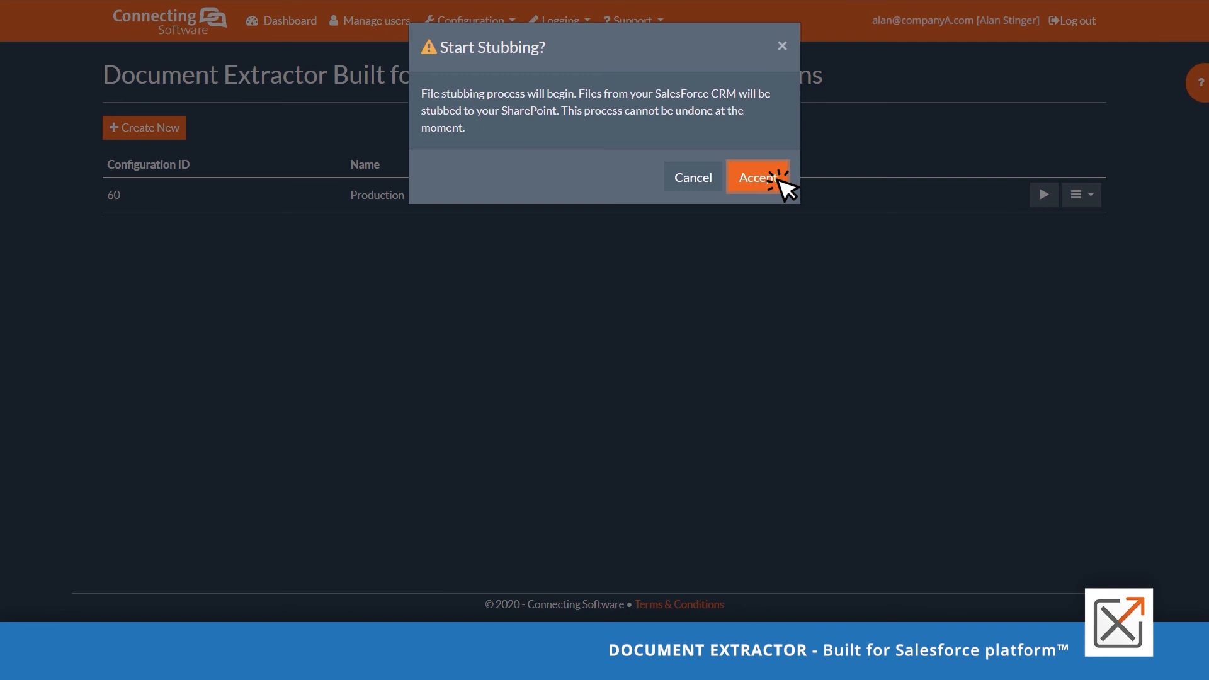
click(757, 177)
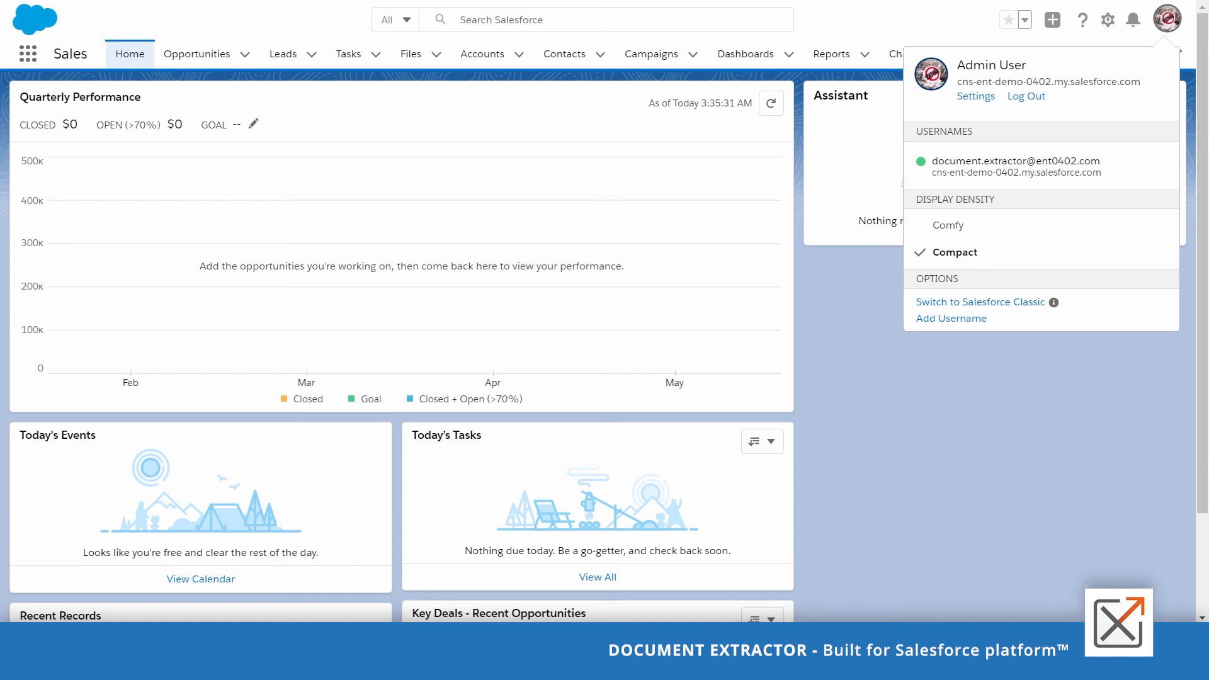
- Create a new account named KeysTech and upload project acceptance.pdf to its Notes & Attachments
click(481, 54)
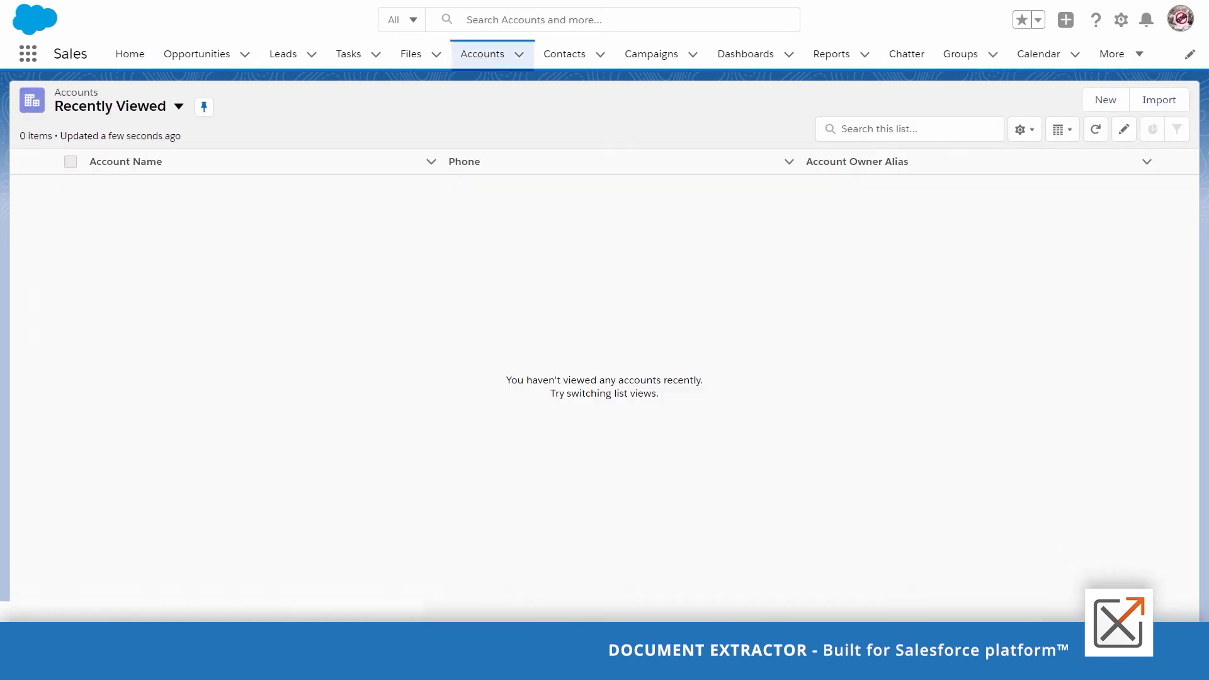
click(1104, 99)
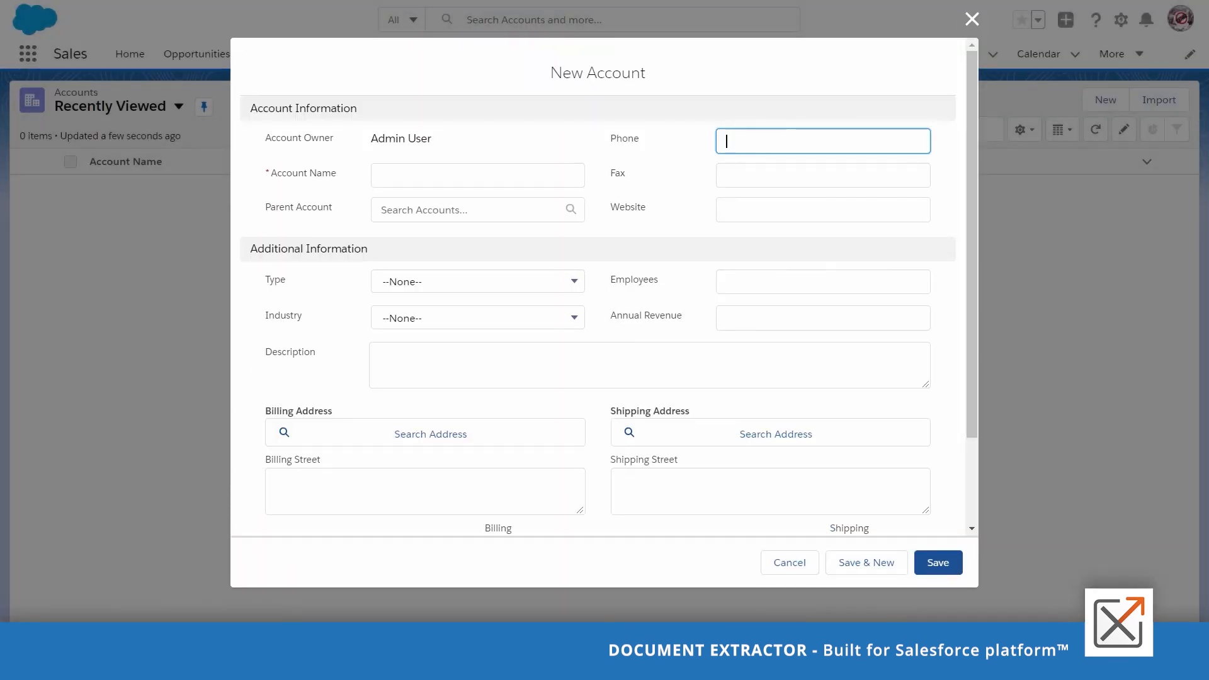
text(KeysTech)
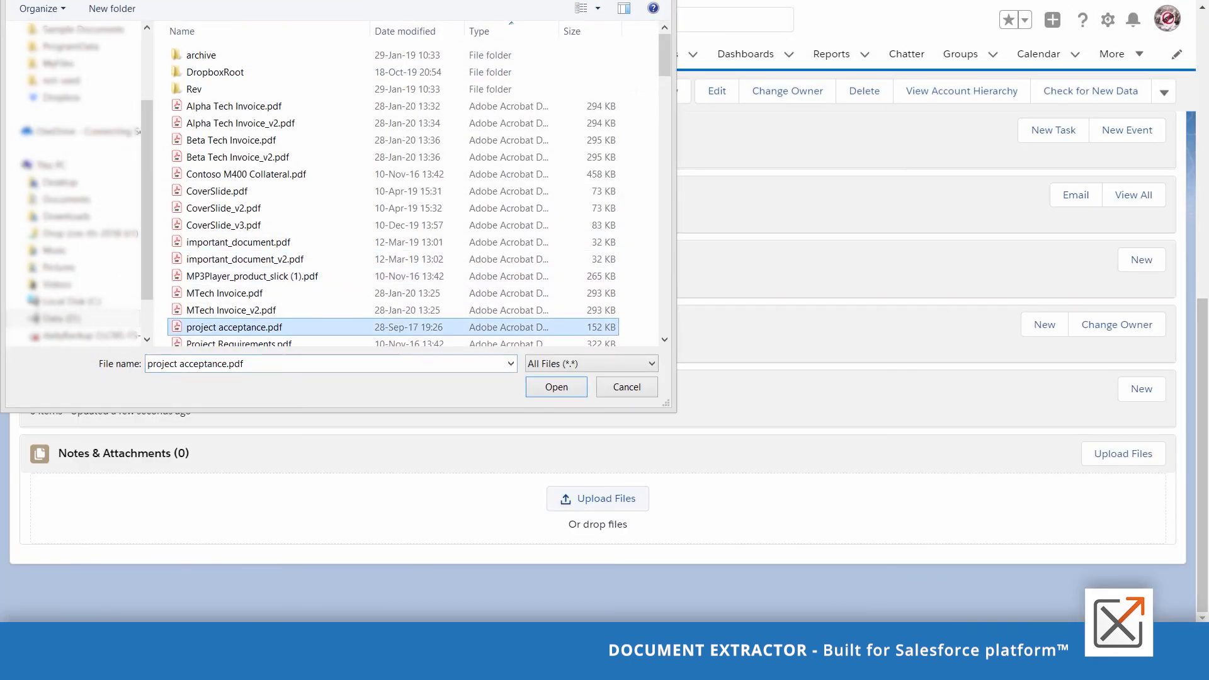
click(556, 386)
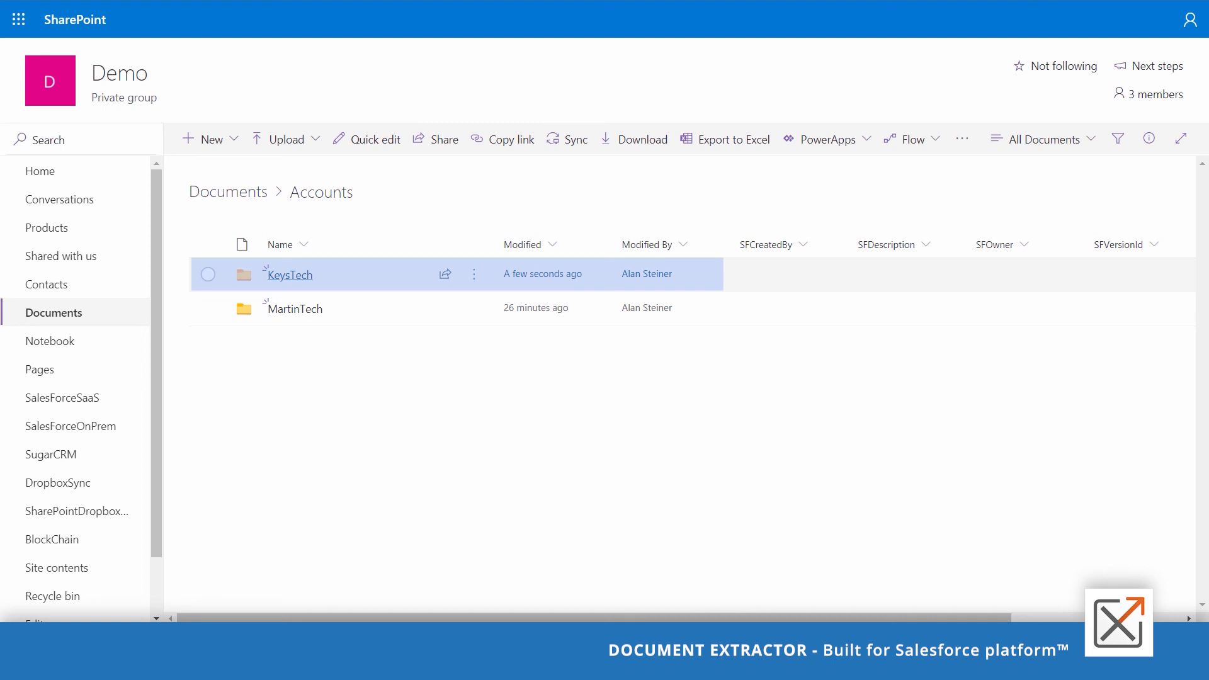
- Browse the SharePoint Documents > Accounts library into the new KeysTech folder
click(288, 274)
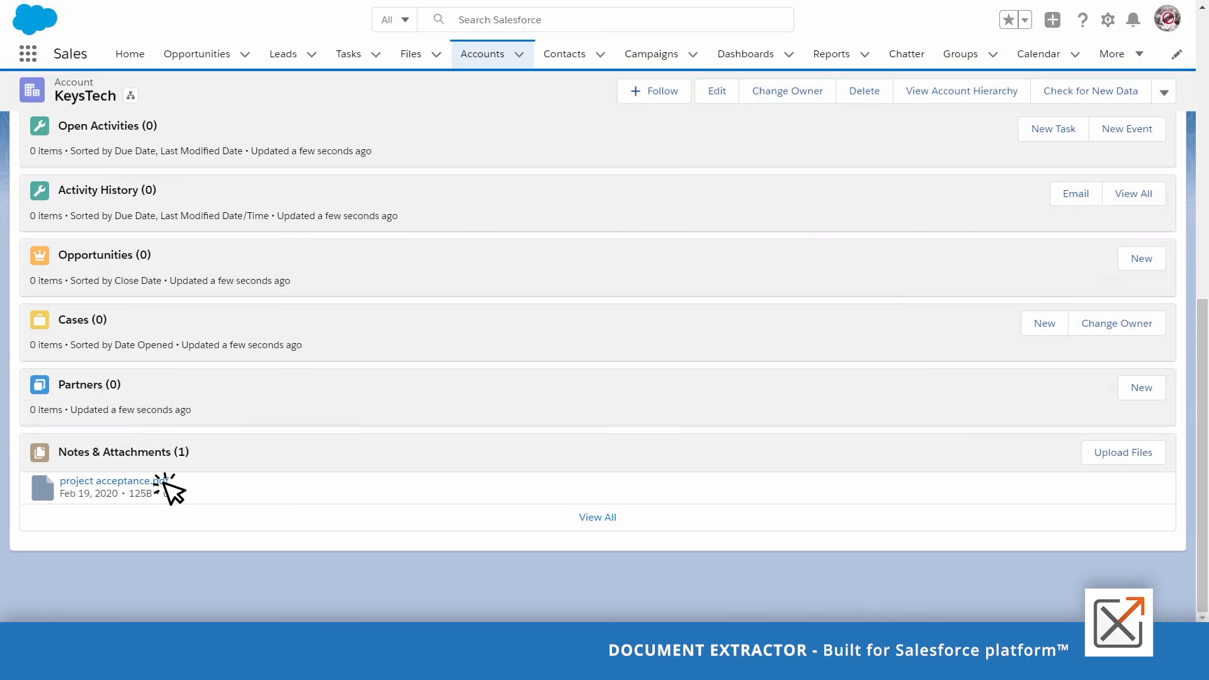
- View KeysTech's stubbed project acceptance attachment, which serves the original PDF content
click(106, 481)
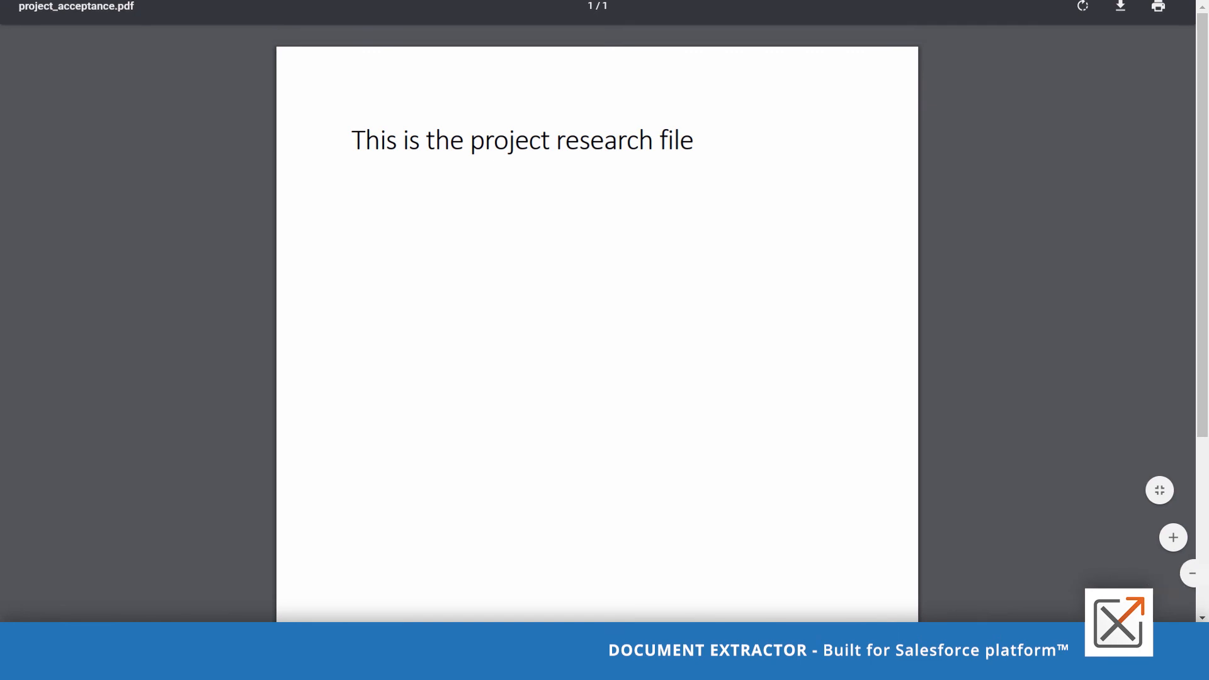